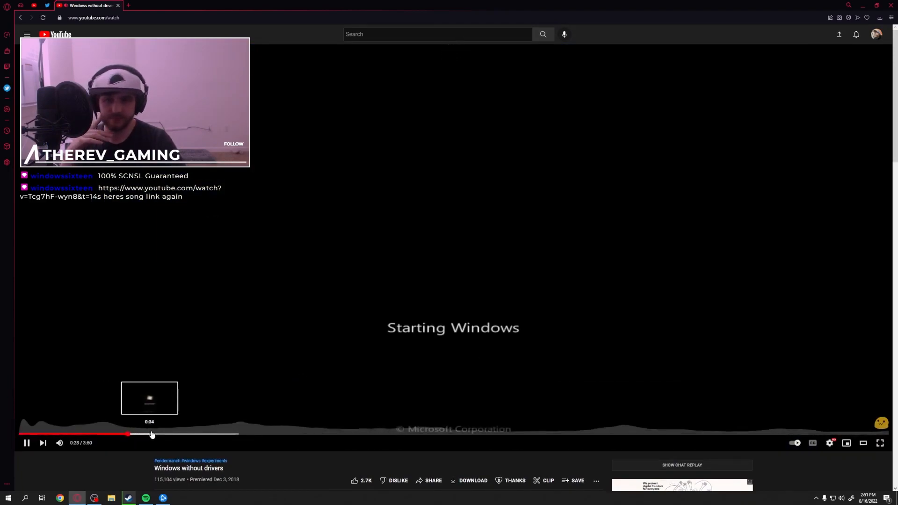
# Scroll down the Windows without drivers page and focus the search bar for a new song.
pyautogui.scroll(-3)
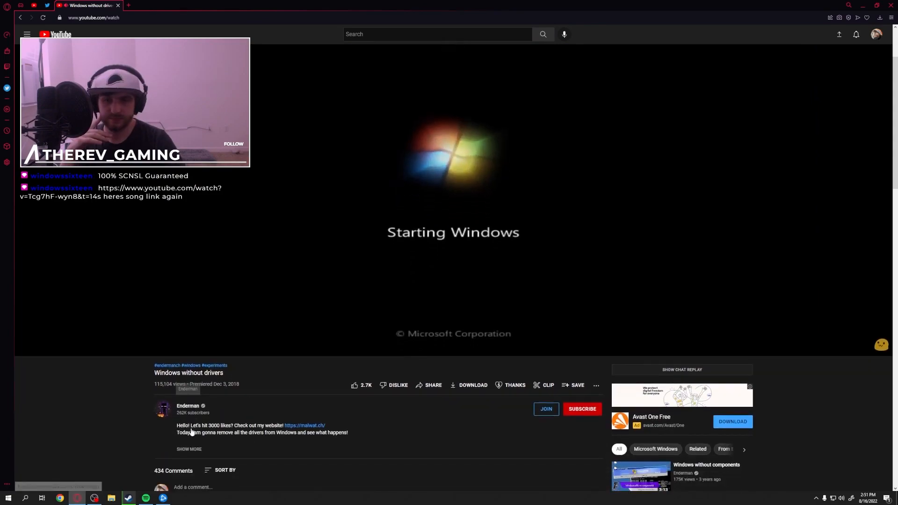
pyautogui.click(189, 449)
pyautogui.write('Alan Walker Fade')
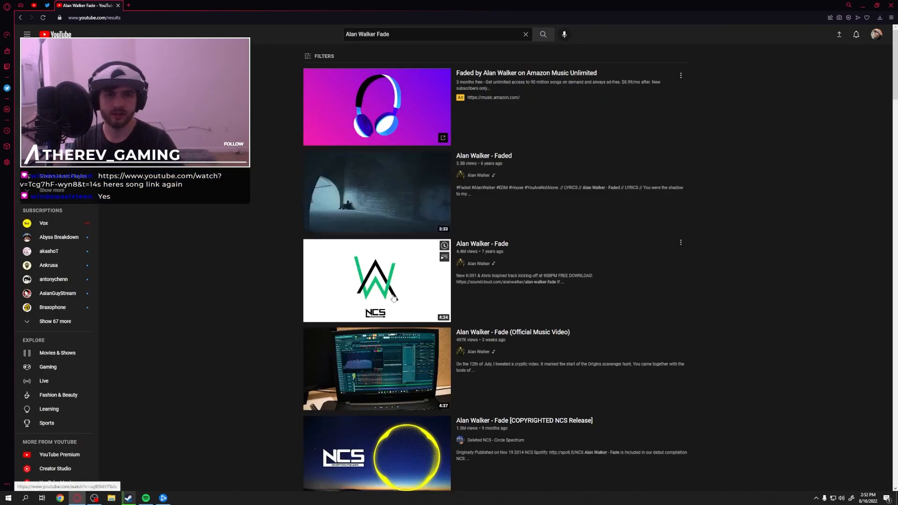
# Play 'Alan Walker - Fade' briefly, then go back to the Windows without drivers video.
pyautogui.click(376, 281)
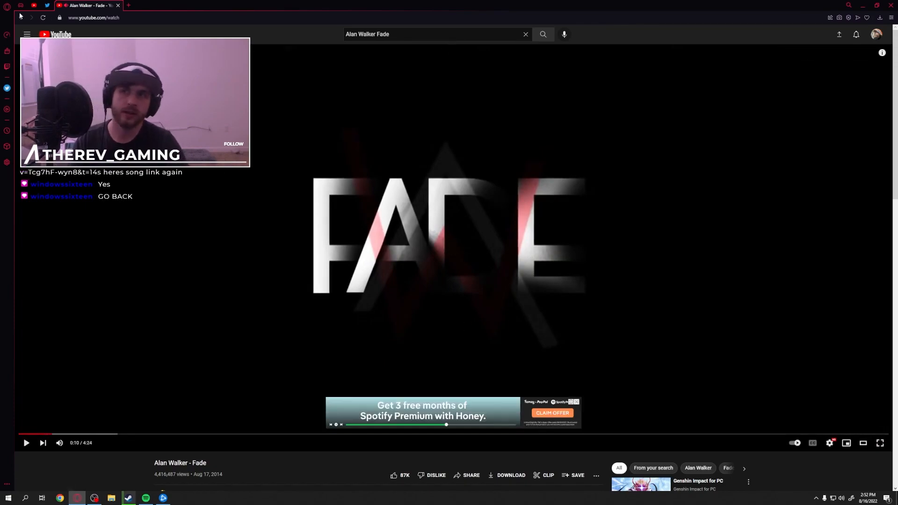
pyautogui.click(30, 17)
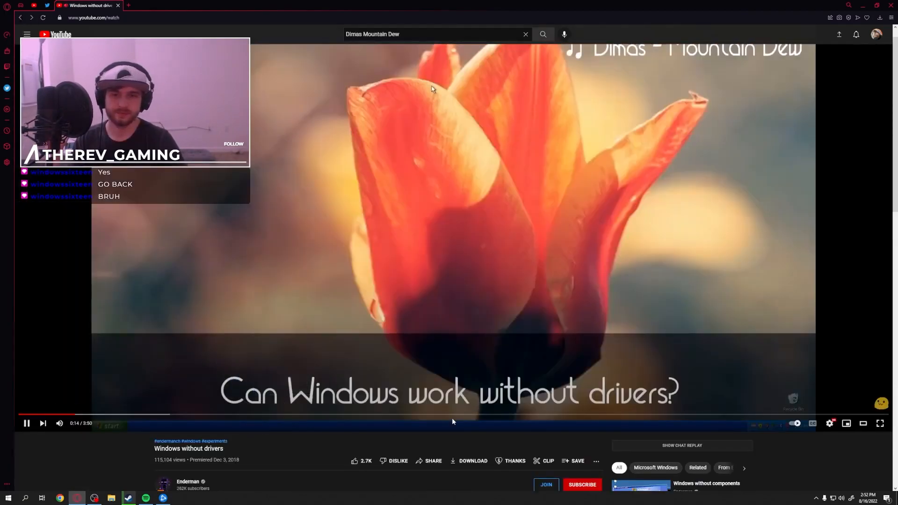
# Seek the Windows without drivers video to 2:12, check Steam, and return to YouTube search.
pyautogui.click(372, 414)
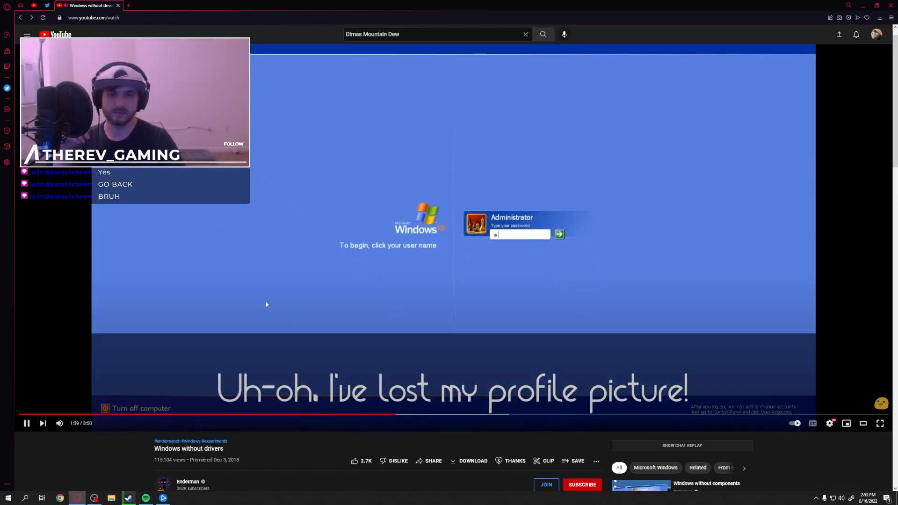
pyautogui.click(453, 228)
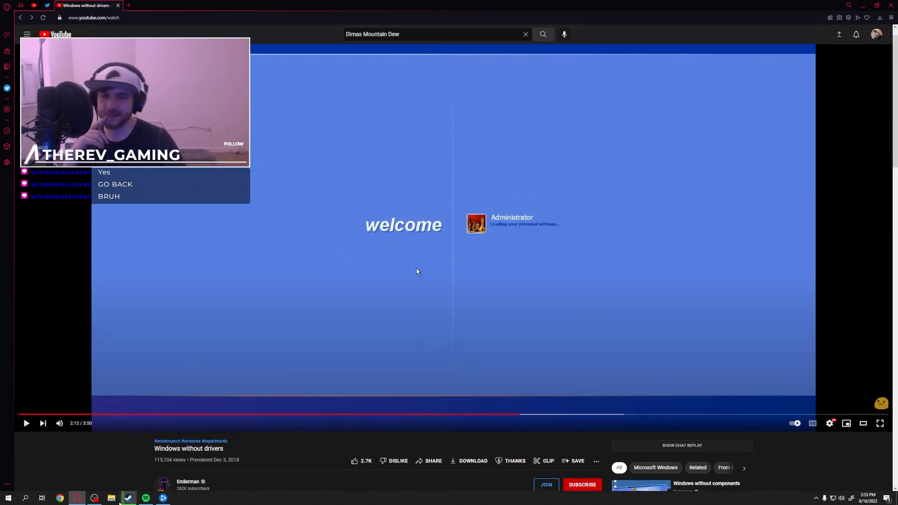
pyautogui.click(128, 498)
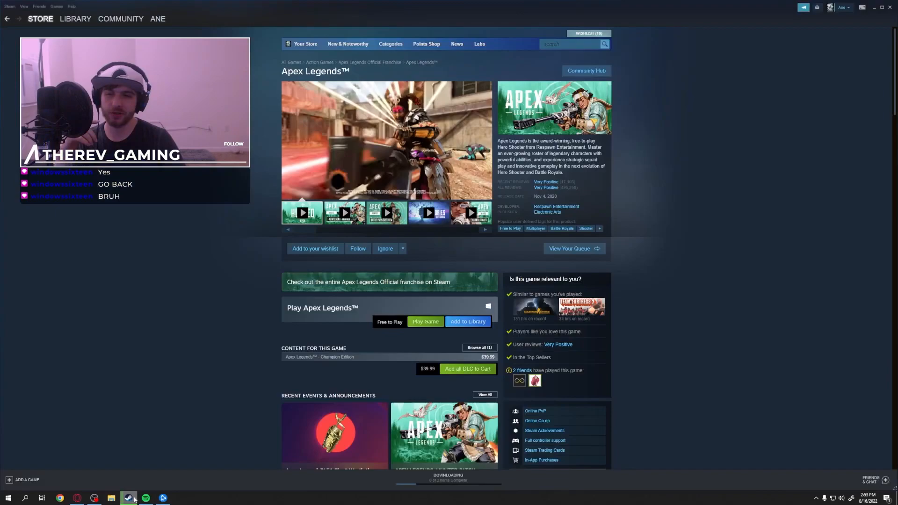
pyautogui.click(59, 497)
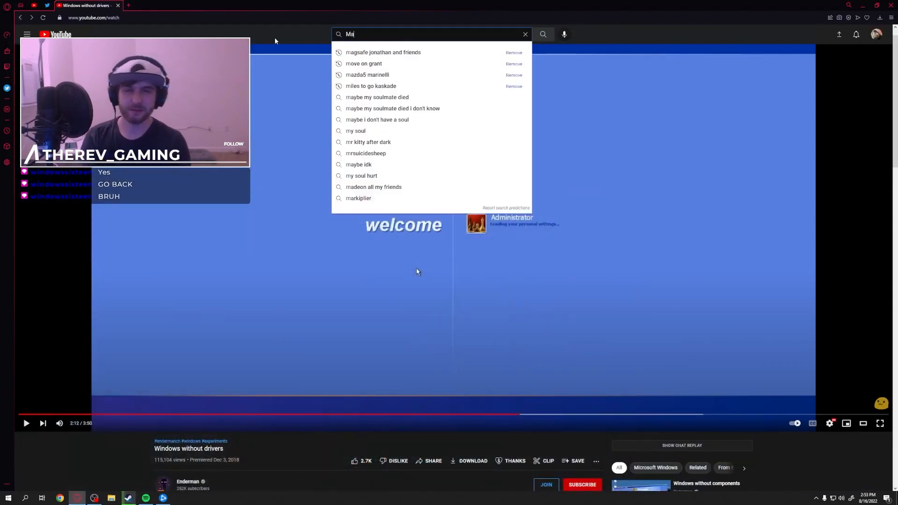
# Search 'Marshmello Alone Remixes' and scroll through the remix videos and playlists.
pyautogui.write('Marshmello Alone RE')
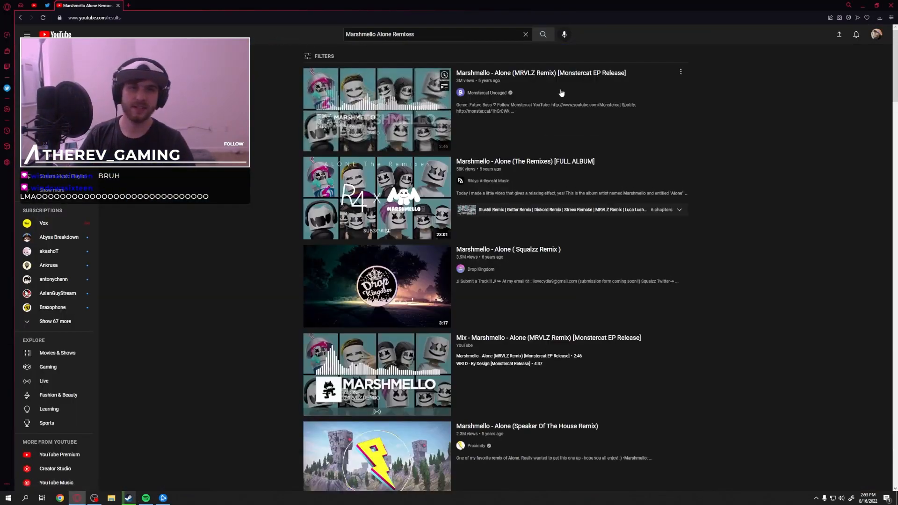
pyautogui.moveTo(367, 146)
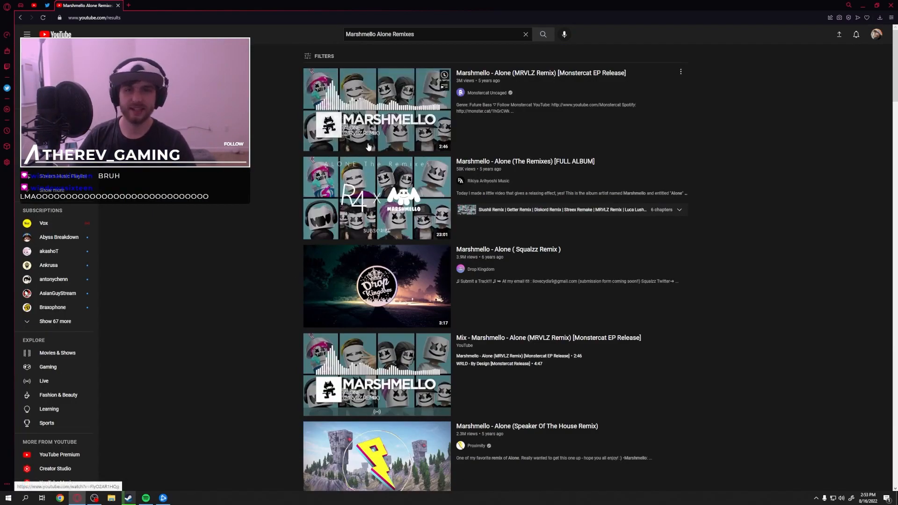
pyautogui.scroll(-3)
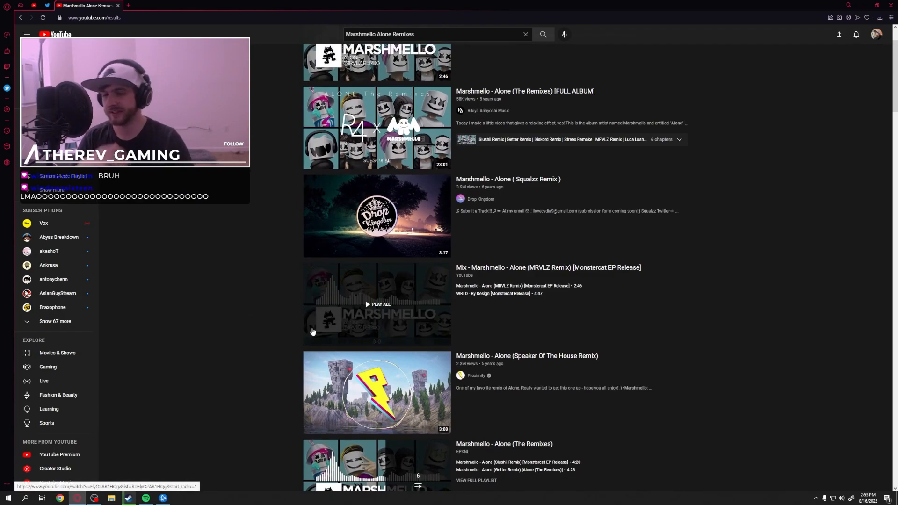
pyautogui.scroll(3)
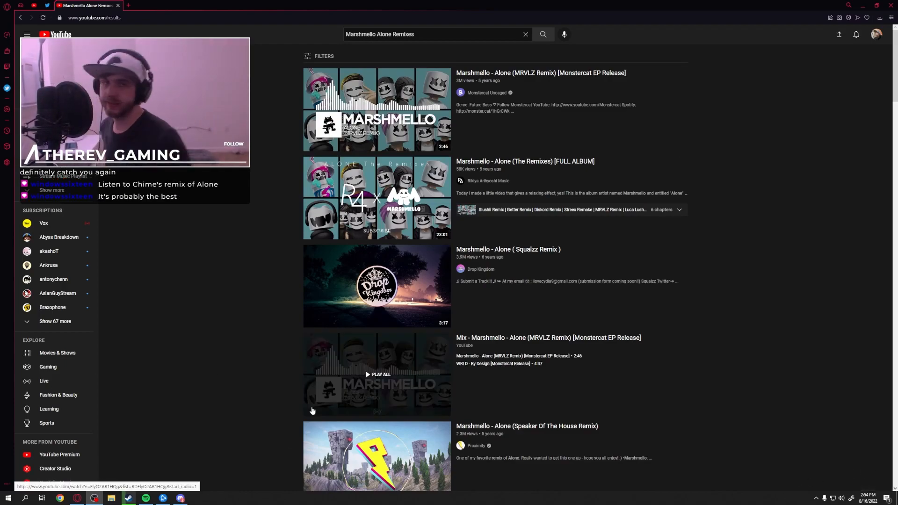
# Search 'Chime alone remix' to play the Chime remix, then switch to Discord.
pyautogui.click(435, 33)
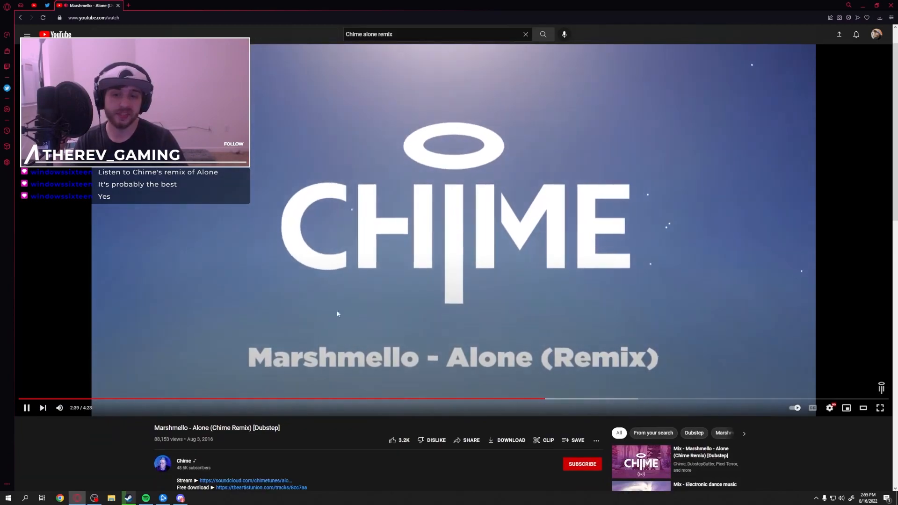
pyautogui.click(181, 497)
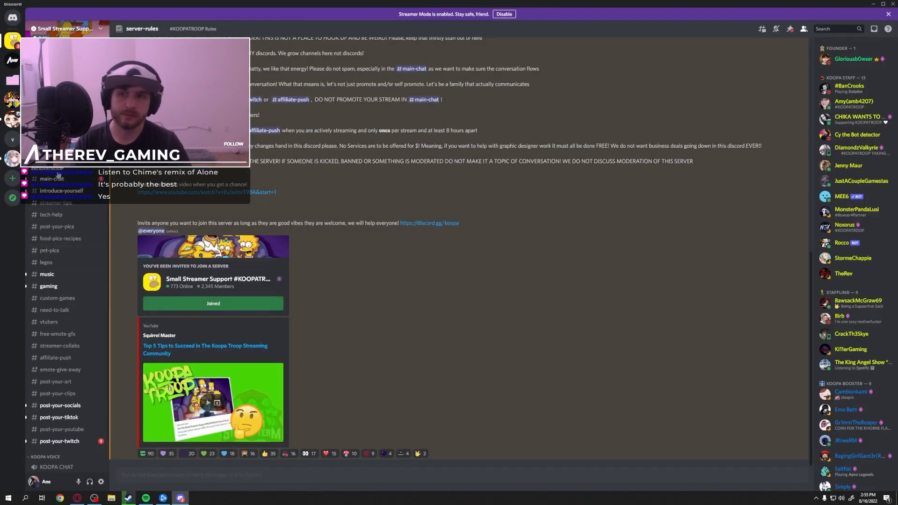
# Read Discord's #main-chat and #post-your-twitch, then return to the Chime remix at 3:10.
pyautogui.click(52, 178)
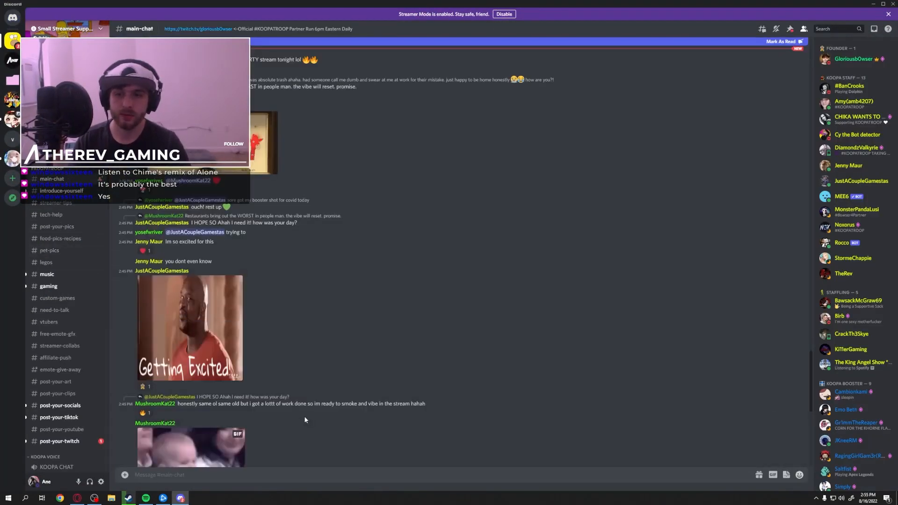
pyautogui.scroll(-3)
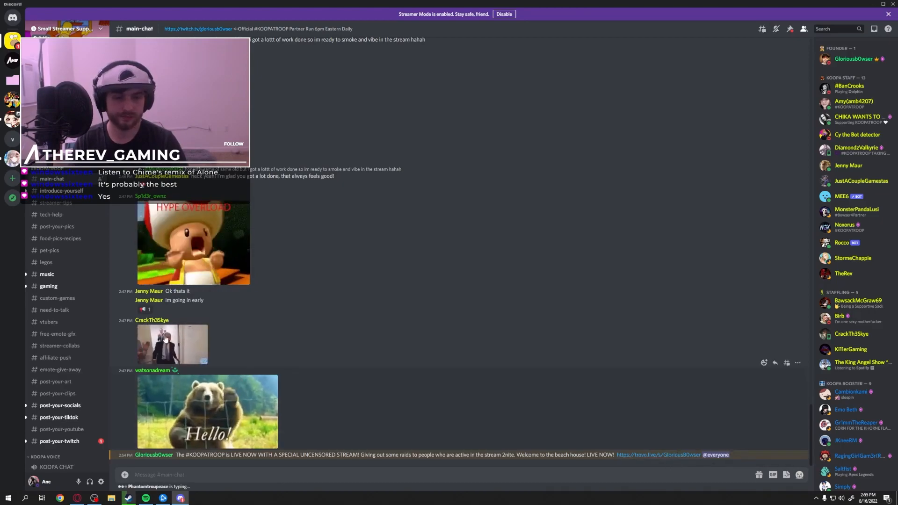
pyautogui.click(59, 441)
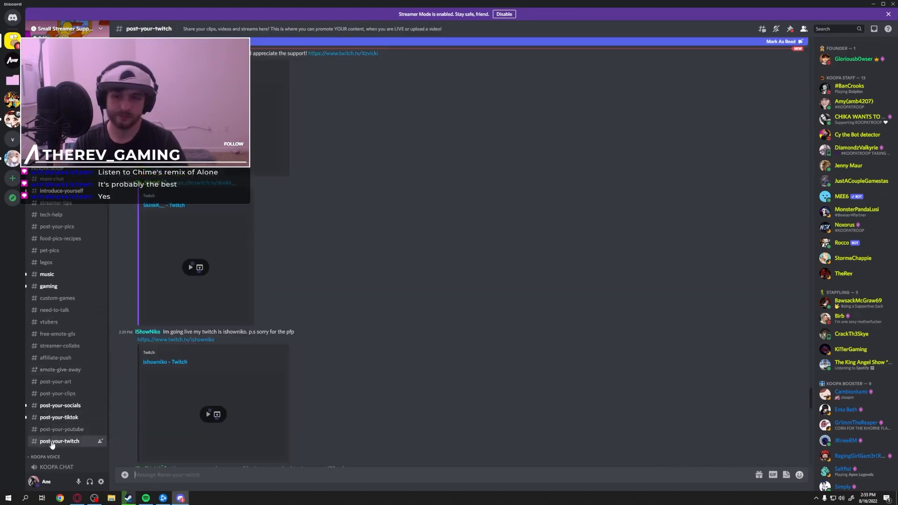
pyautogui.scroll(-3)
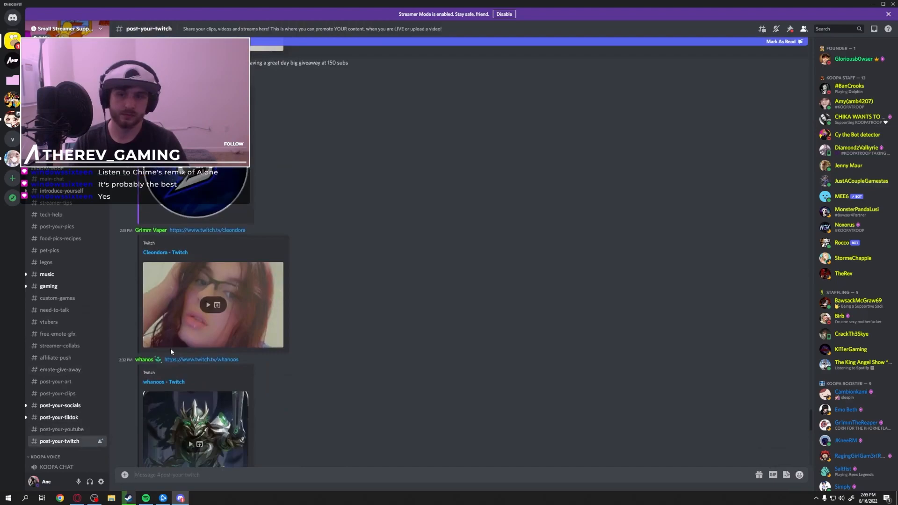
pyautogui.scroll(-3)
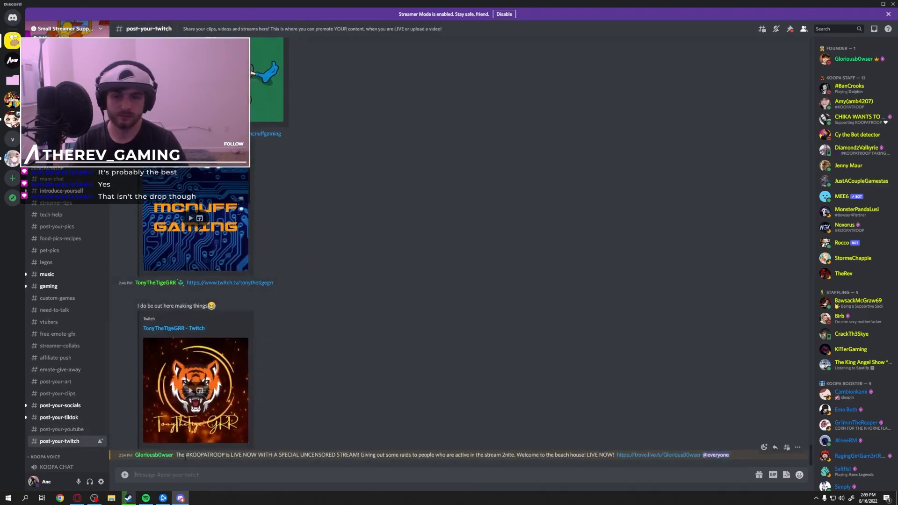
pyautogui.click(153, 306)
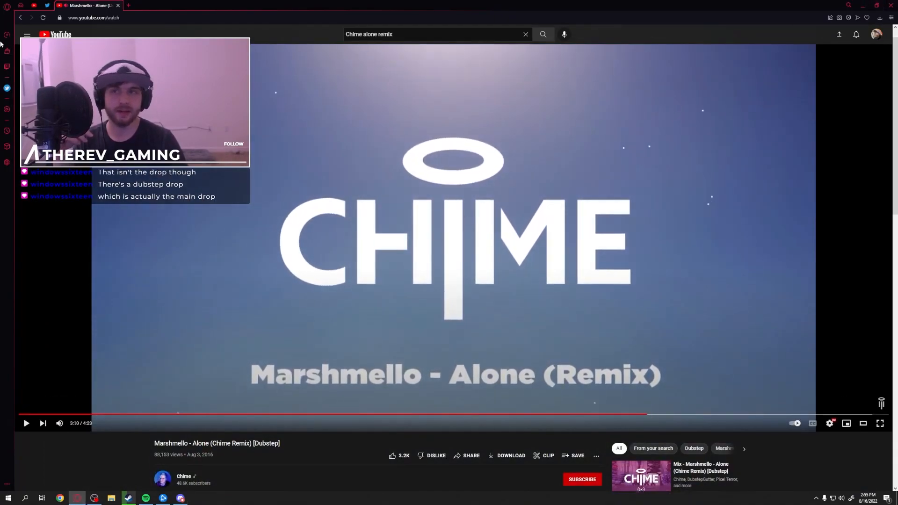
# Replace the search with 'Alone Tobu Remix', then start a search for the DITB01 channel.
pyautogui.click(19, 18)
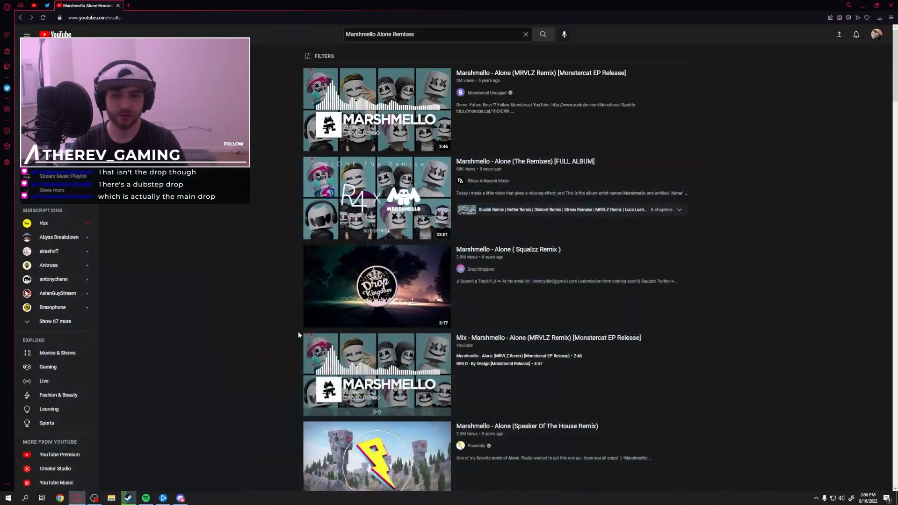
pyautogui.click(432, 34)
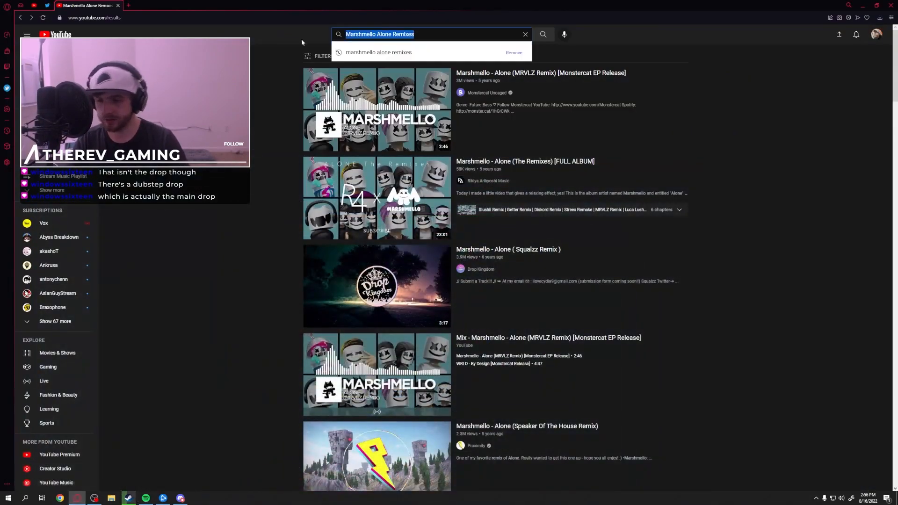
pyautogui.write('Alone Tobu Remix')
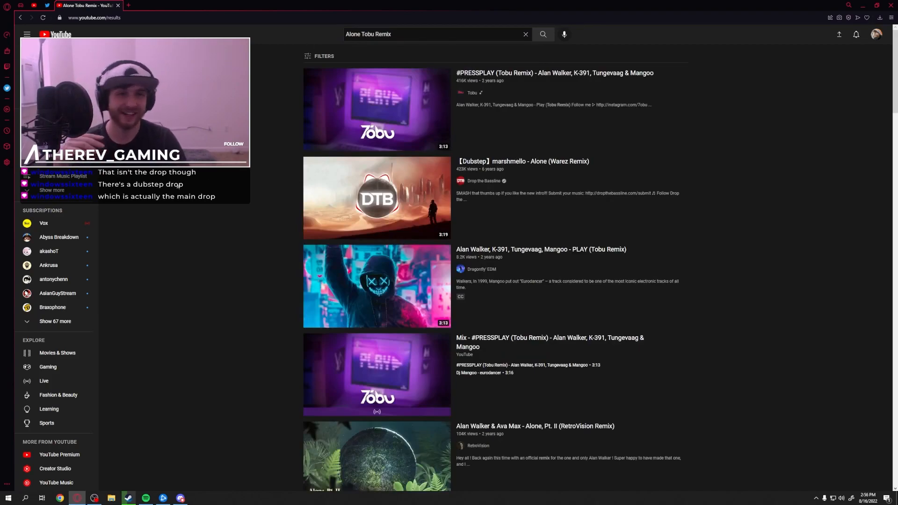
pyautogui.moveTo(486, 112)
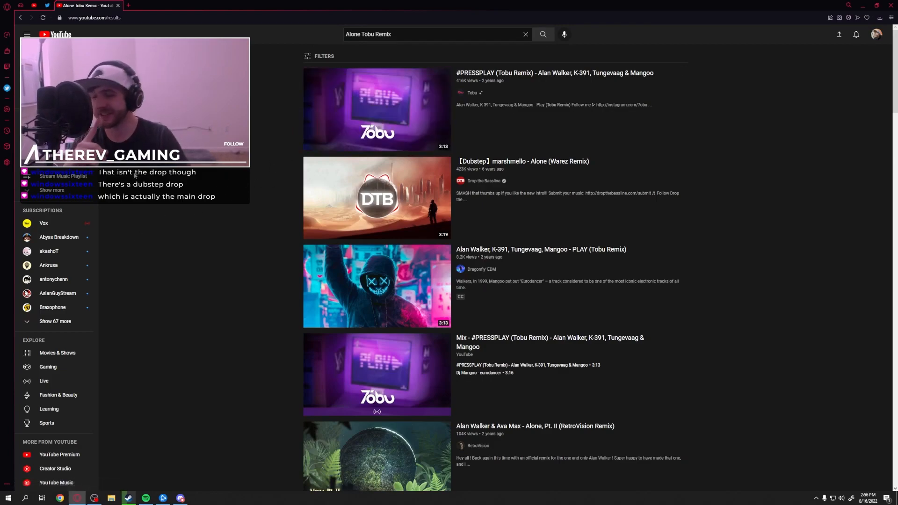
pyautogui.click(435, 33)
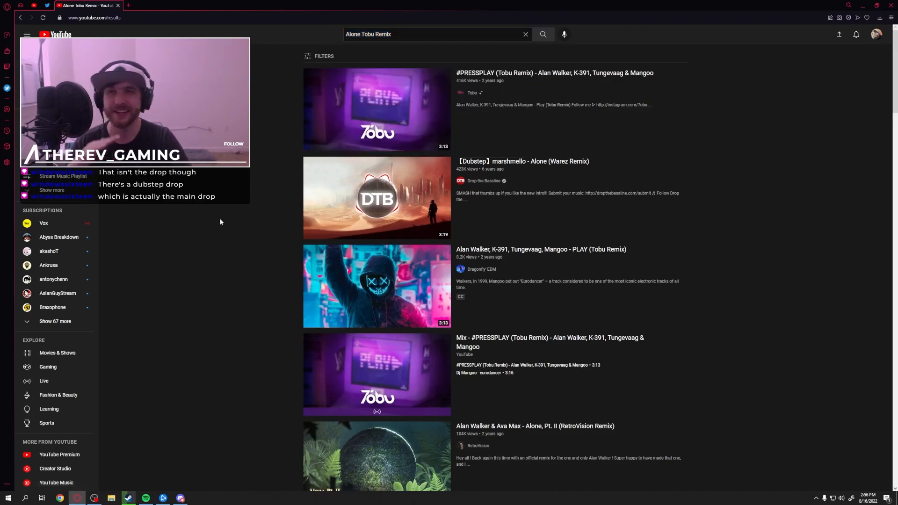
pyautogui.moveTo(281, 182)
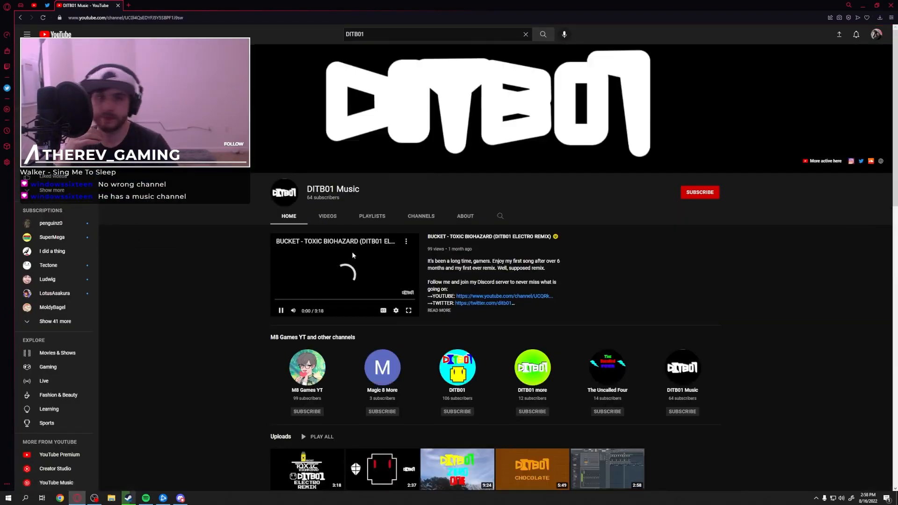
# Show the DITB01 Music channel's uploads and play DITB01 - CHOCOLATE.
pyautogui.click(327, 216)
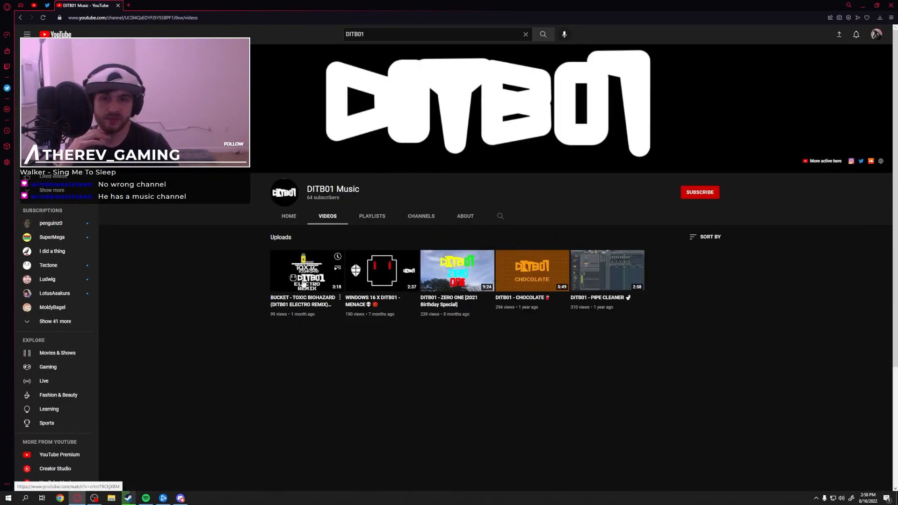
pyautogui.moveTo(330, 378)
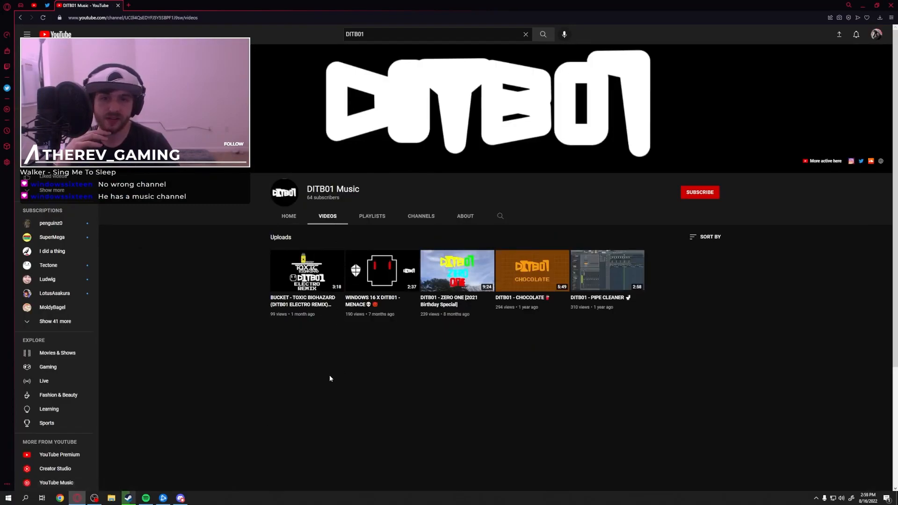
pyautogui.moveTo(381, 271)
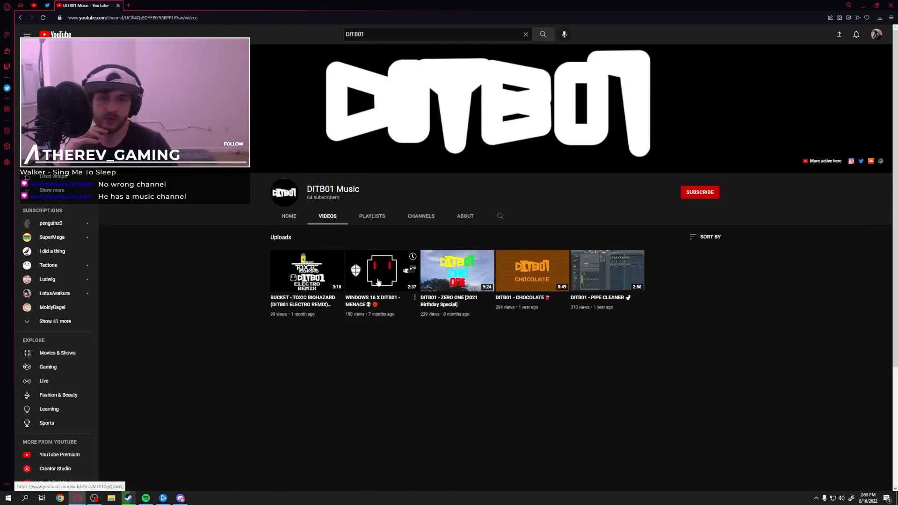
pyautogui.moveTo(583, 322)
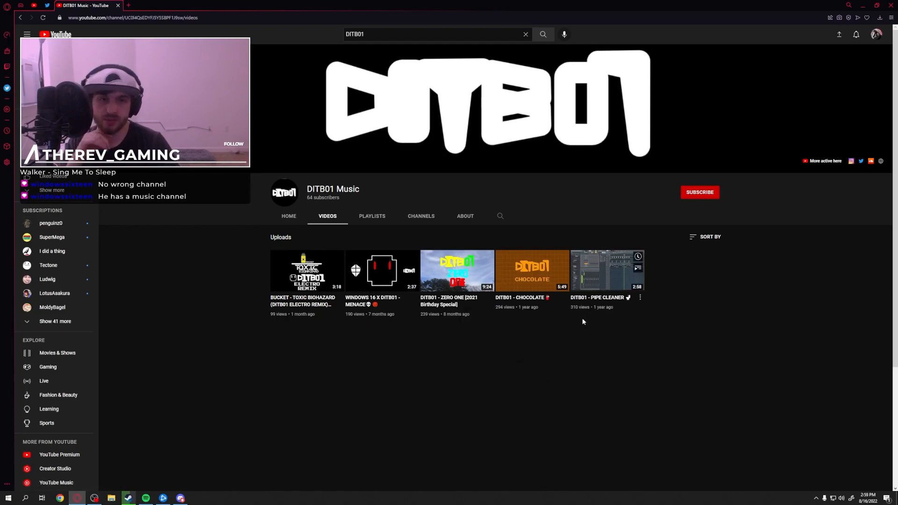
pyautogui.click(531, 270)
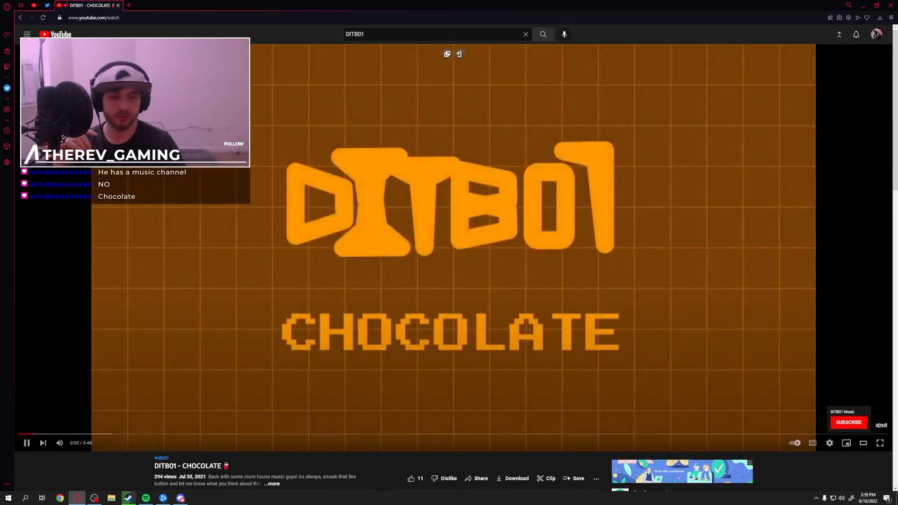
# Jump ahead through CHOCOLATE on the progress bar to about 3:45 of 5:48.
pyautogui.scroll(-3)
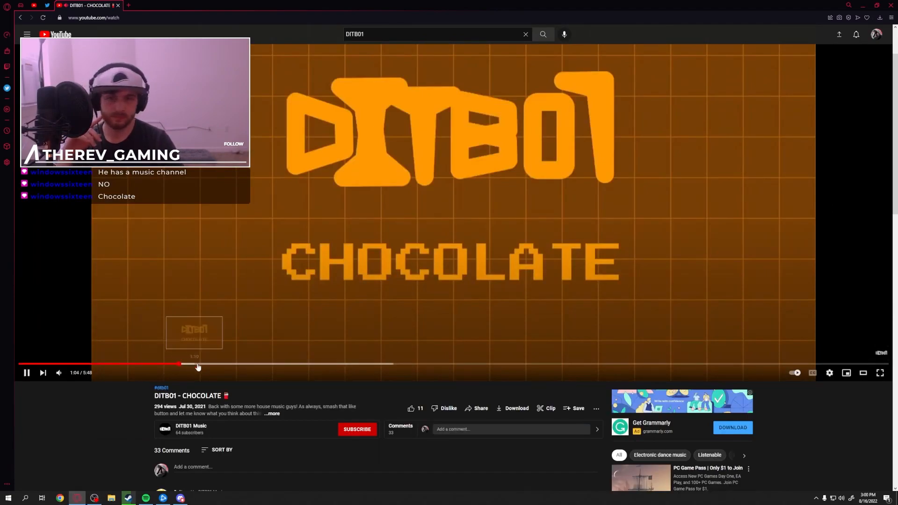
pyautogui.click(252, 364)
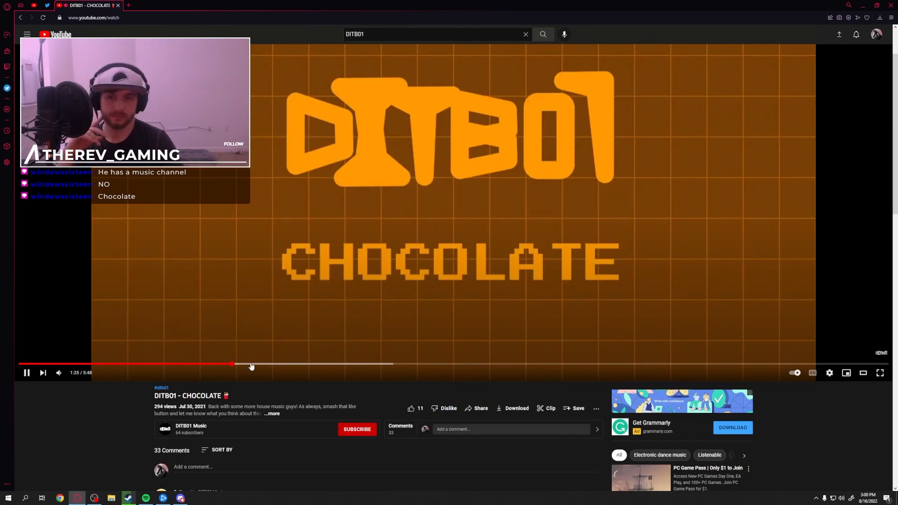
pyautogui.moveTo(289, 364)
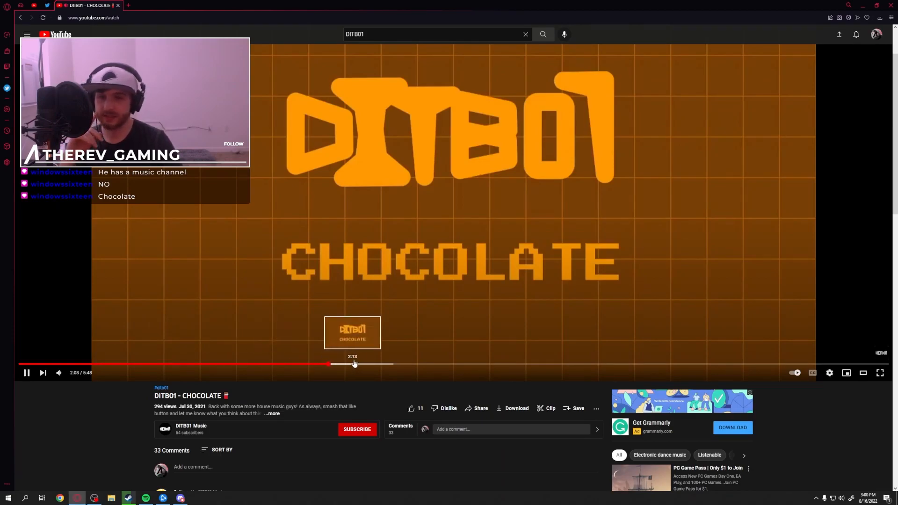
pyautogui.click(418, 364)
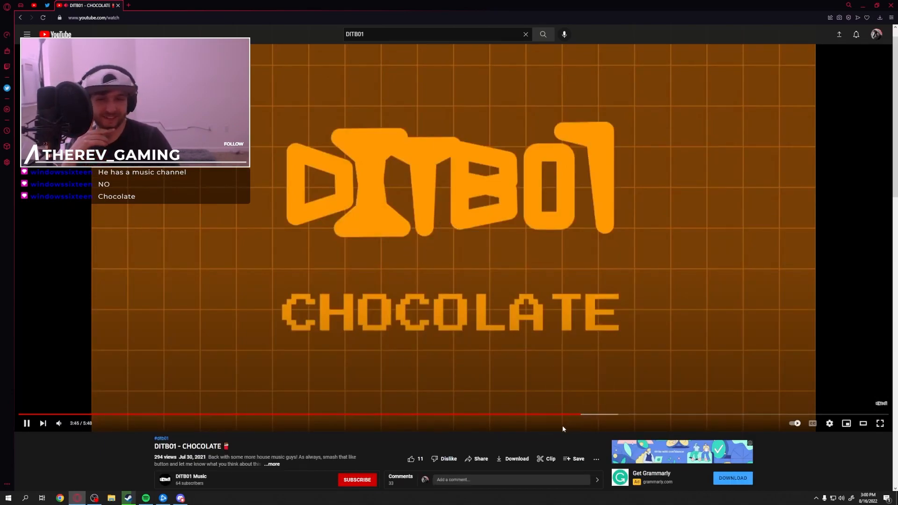
pyautogui.moveTo(600, 417)
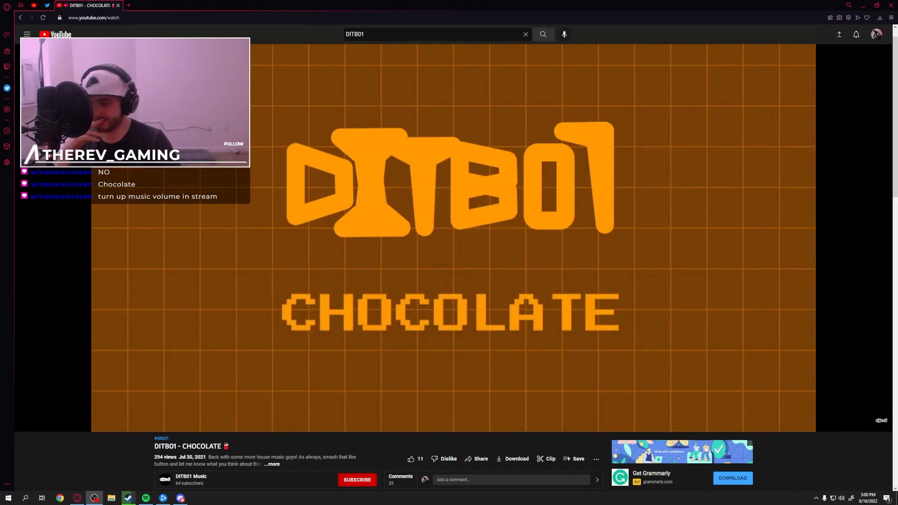
pyautogui.moveTo(673, 179)
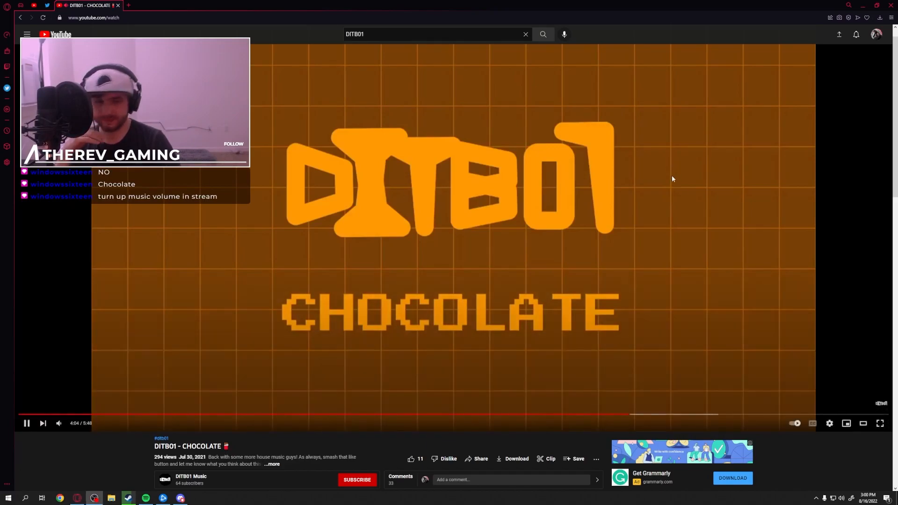
pyautogui.moveTo(664, 415)
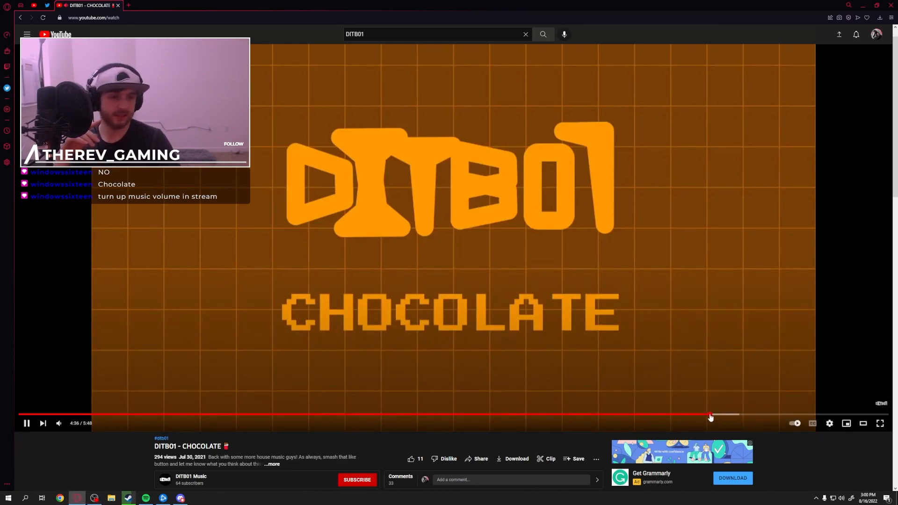
pyautogui.moveTo(724, 416)
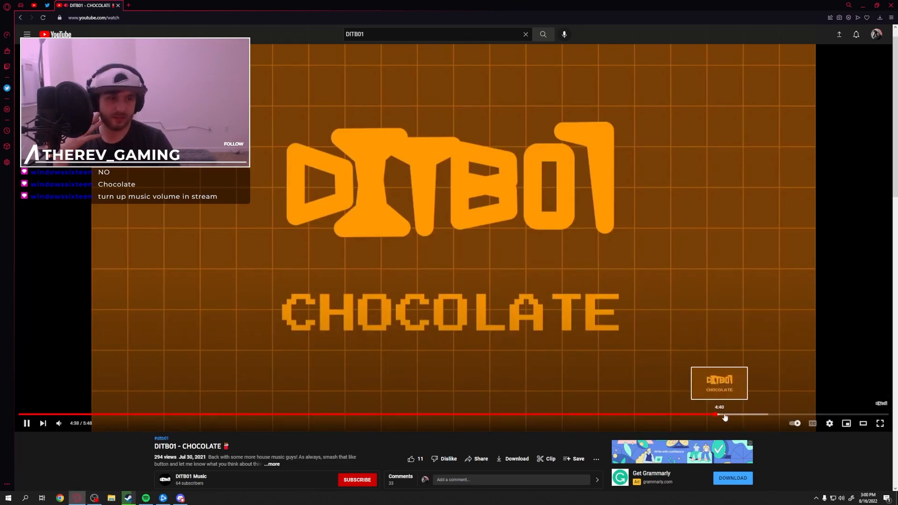
# Play WINDOWS 16 X DITB01 - MENACE, skip ahead to 1:50, then return to uploads.
pyautogui.click(796, 415)
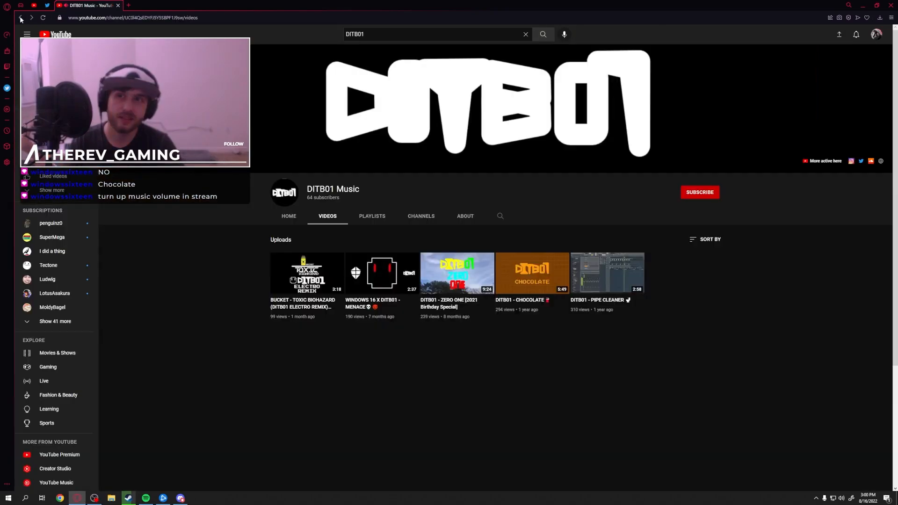
pyautogui.moveTo(529, 366)
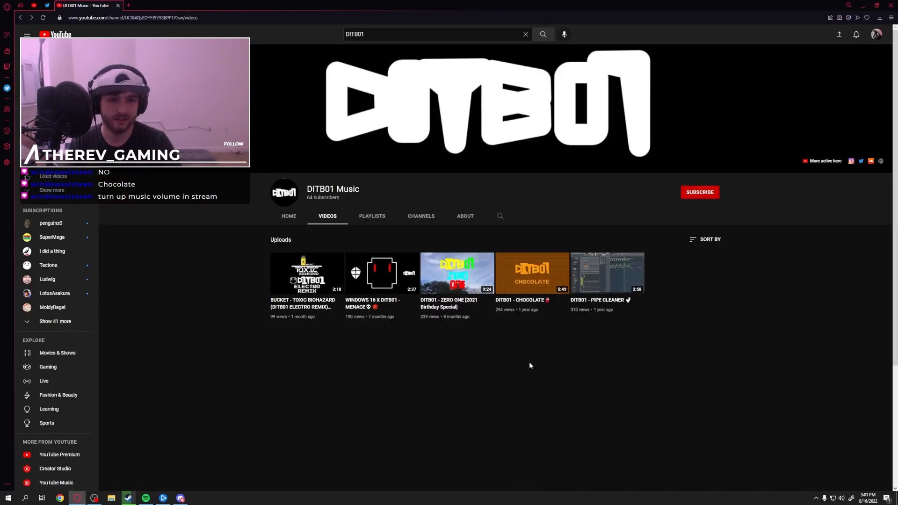
pyautogui.moveTo(440, 353)
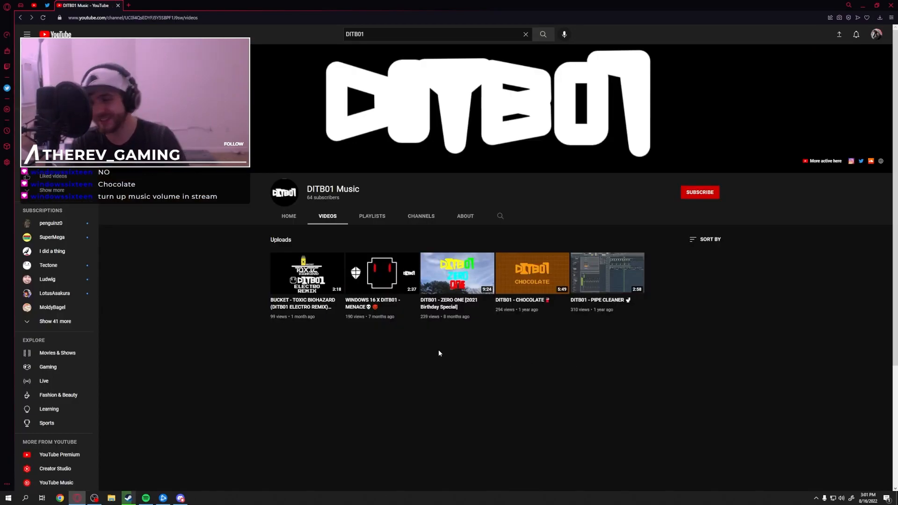
pyautogui.click(380, 273)
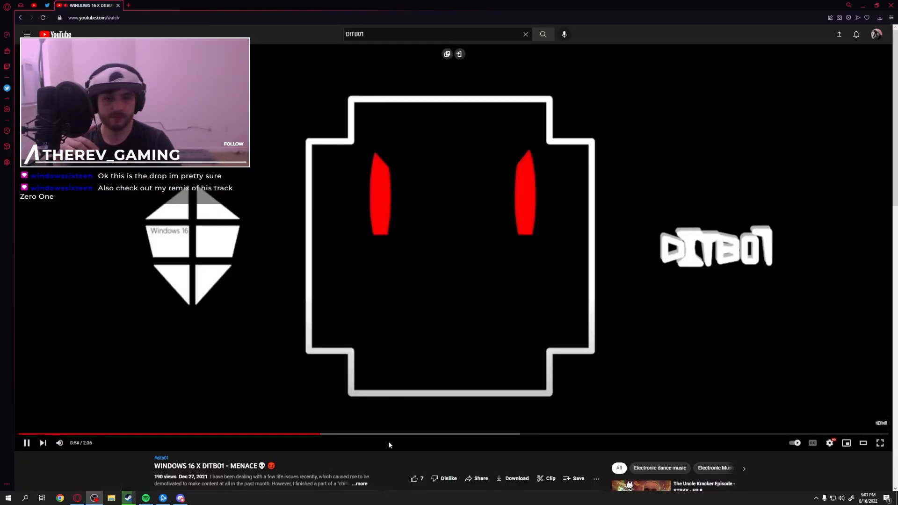
pyautogui.click(468, 434)
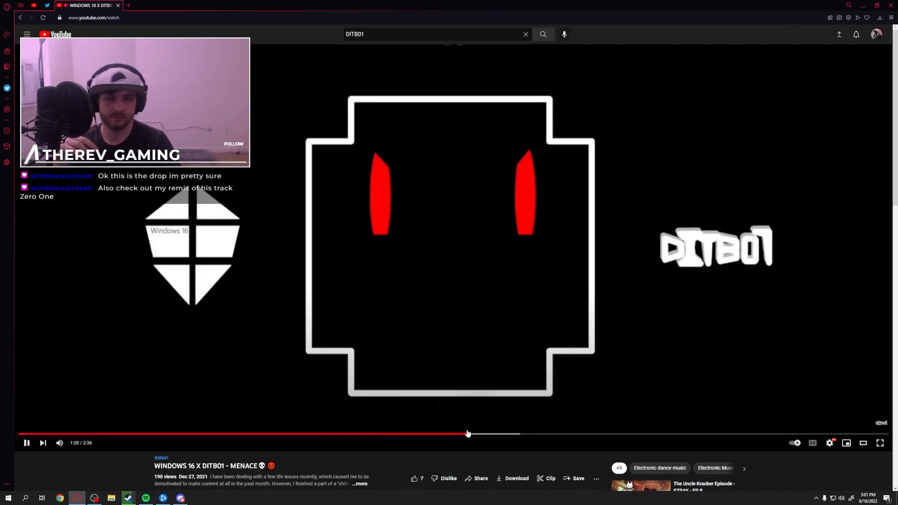
pyautogui.click(553, 434)
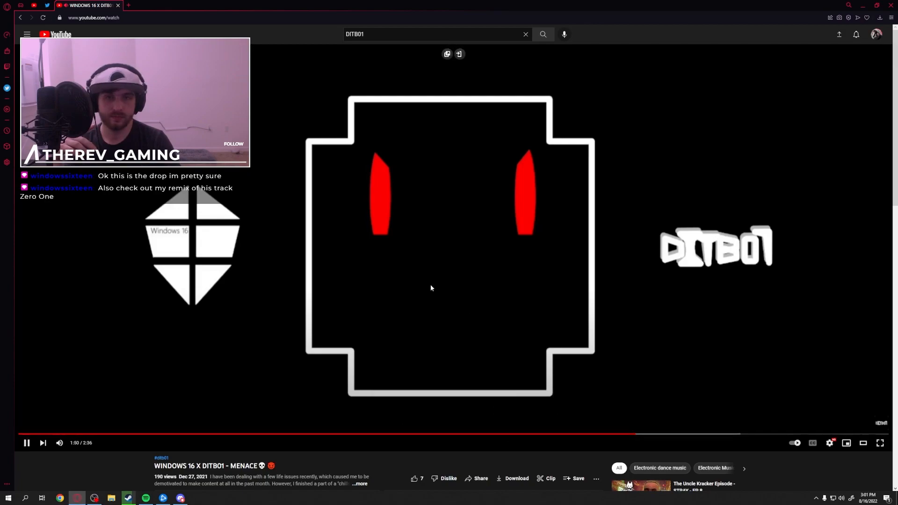
pyautogui.click(430, 289)
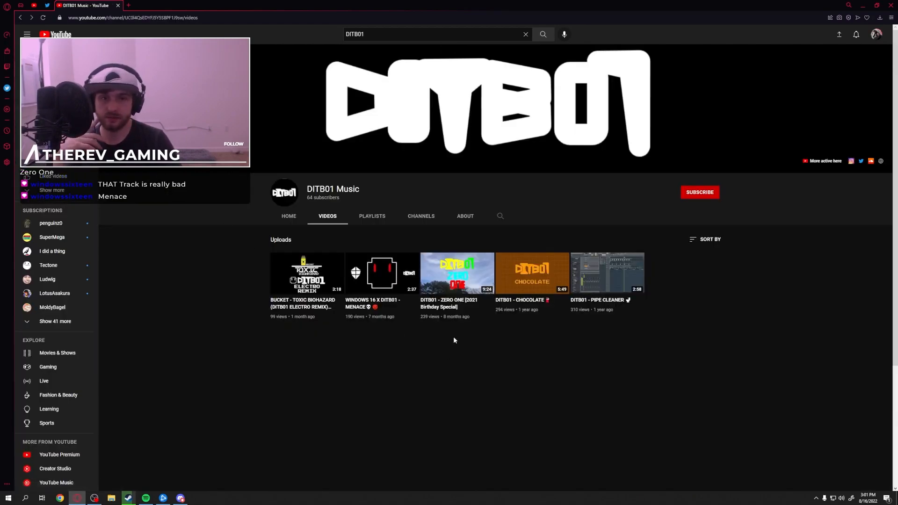
pyautogui.moveTo(463, 352)
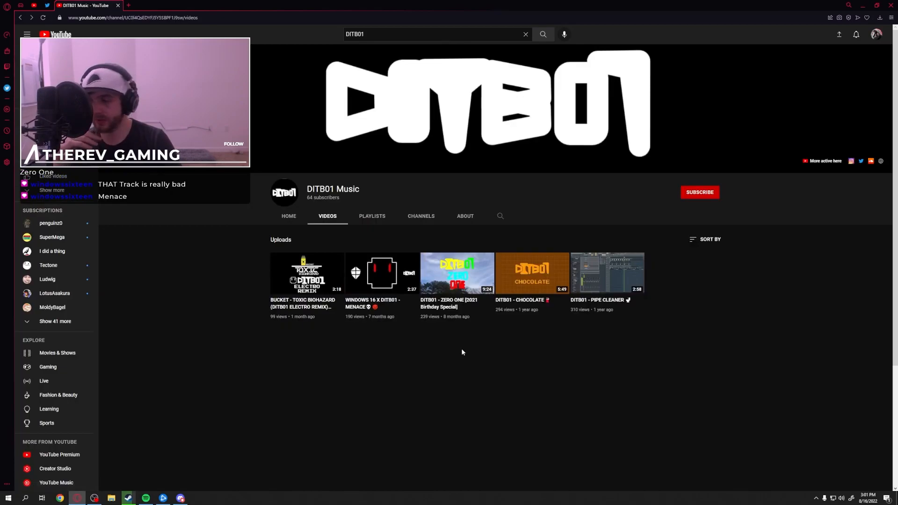
pyautogui.moveTo(390, 329)
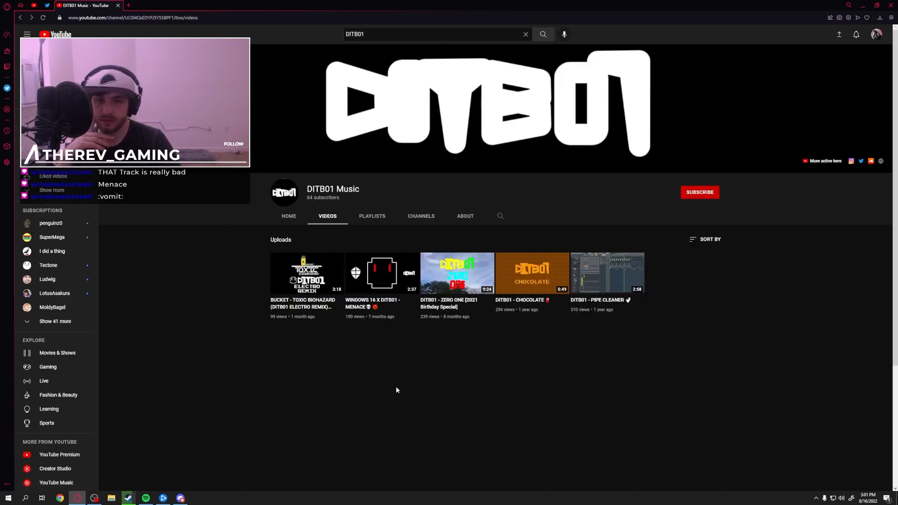
# Open the BUCKET - TOXIC BIOHAZARD remix and skip twice further into it.
pyautogui.click(308, 272)
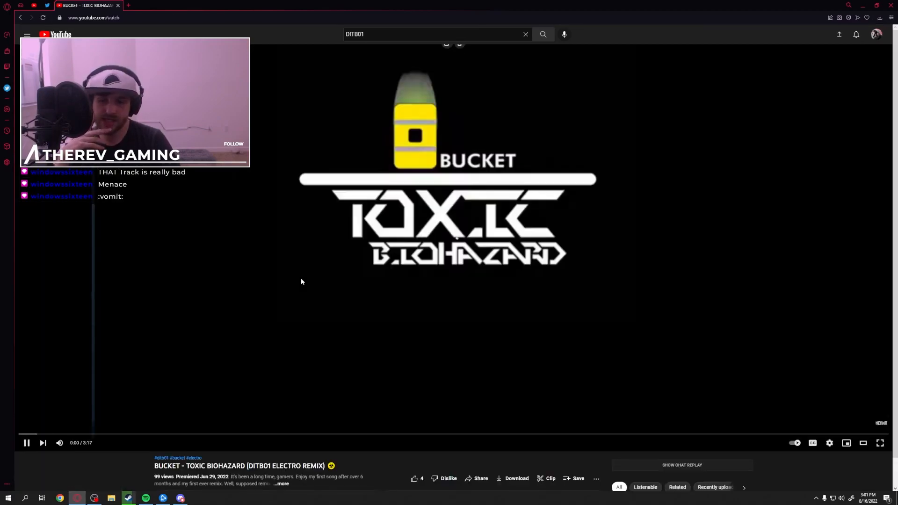
pyautogui.moveTo(126, 434)
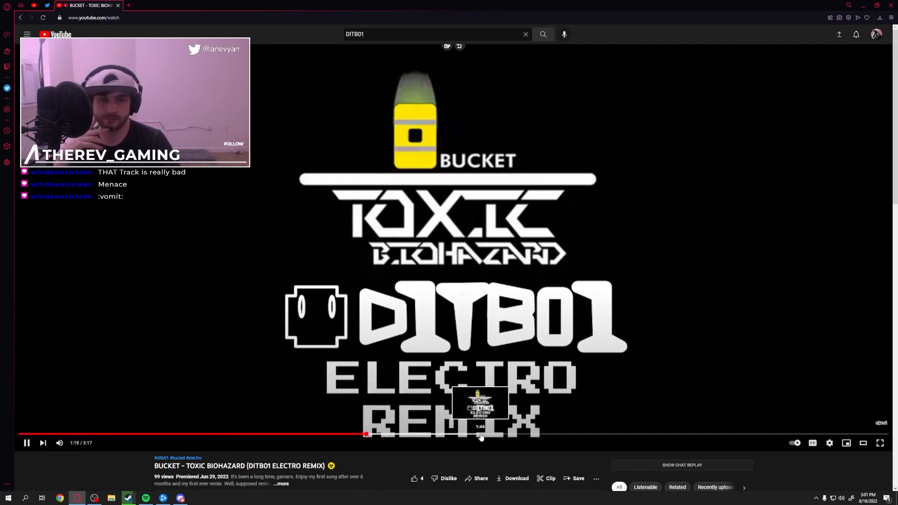
pyautogui.click(583, 433)
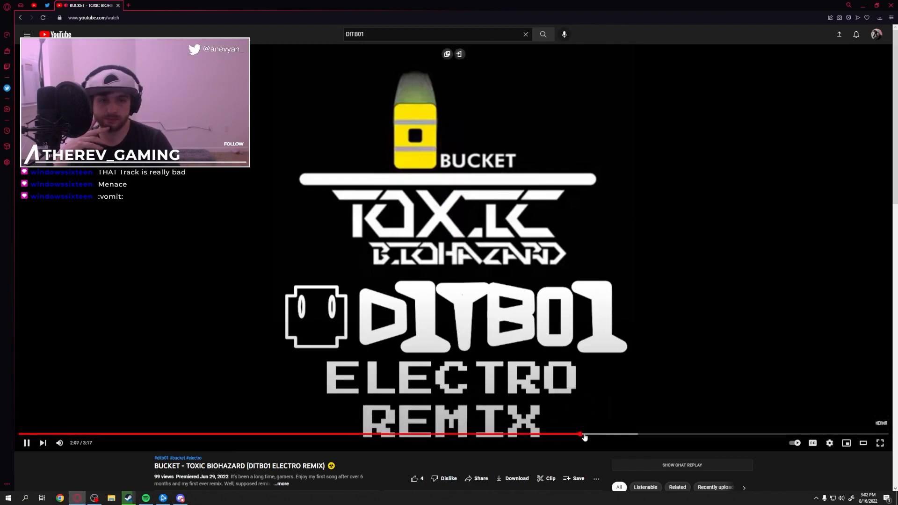
pyautogui.click(584, 433)
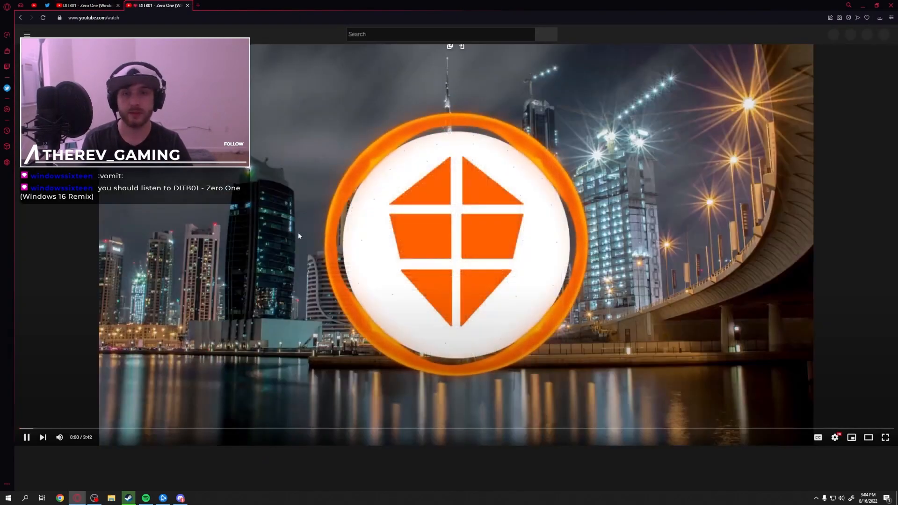
# Pause the Zero One remix, play NCS's Survive, then return to the Zero One tab.
pyautogui.click(438, 34)
pyautogui.write('NCS')
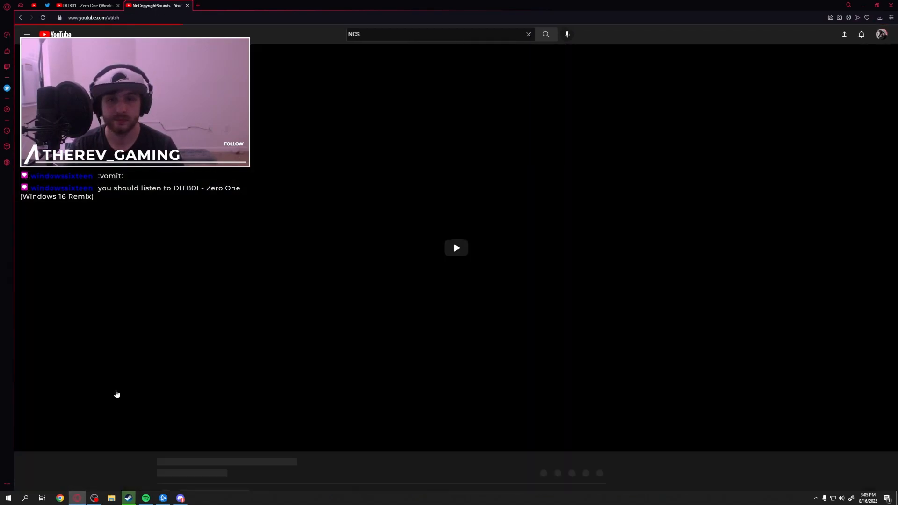
pyautogui.click(456, 247)
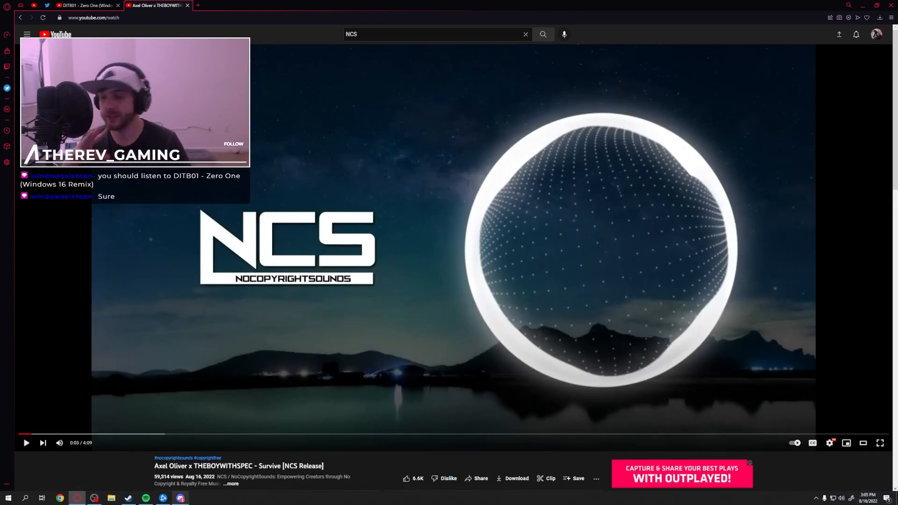
pyautogui.click(86, 5)
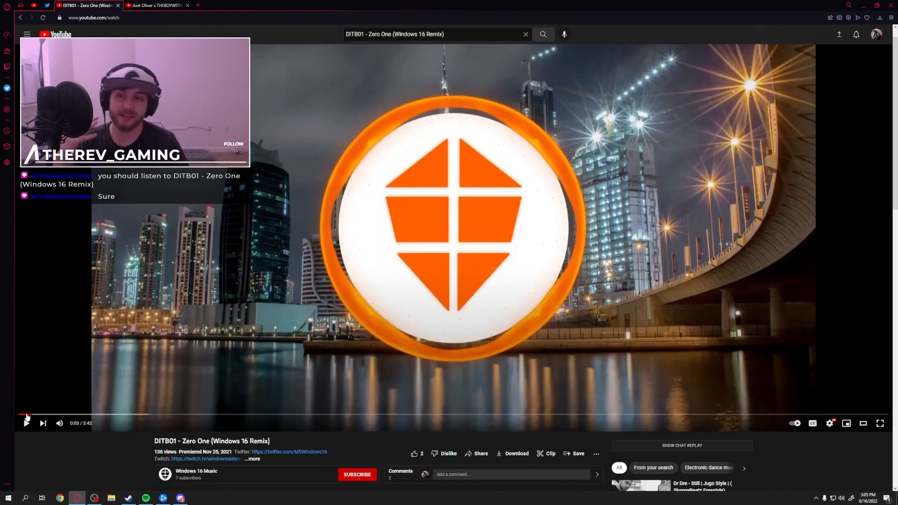
# Play, pause and resume the Zero One remix, then jump it to 1:23 of 3:42.
pyautogui.click(27, 423)
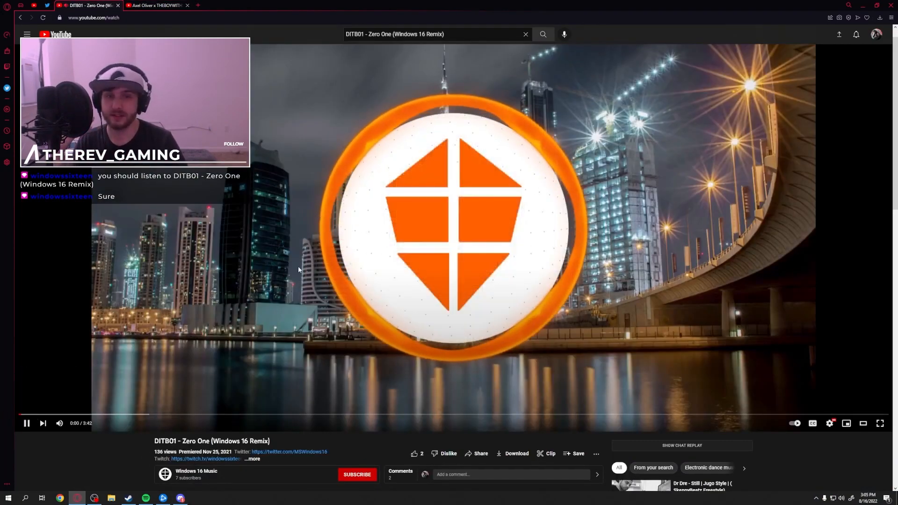
pyautogui.click(26, 423)
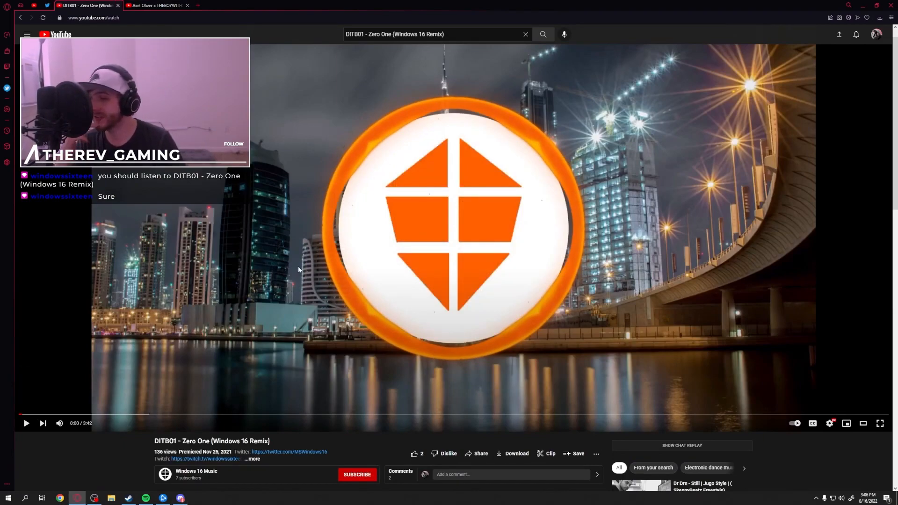
pyautogui.click(181, 497)
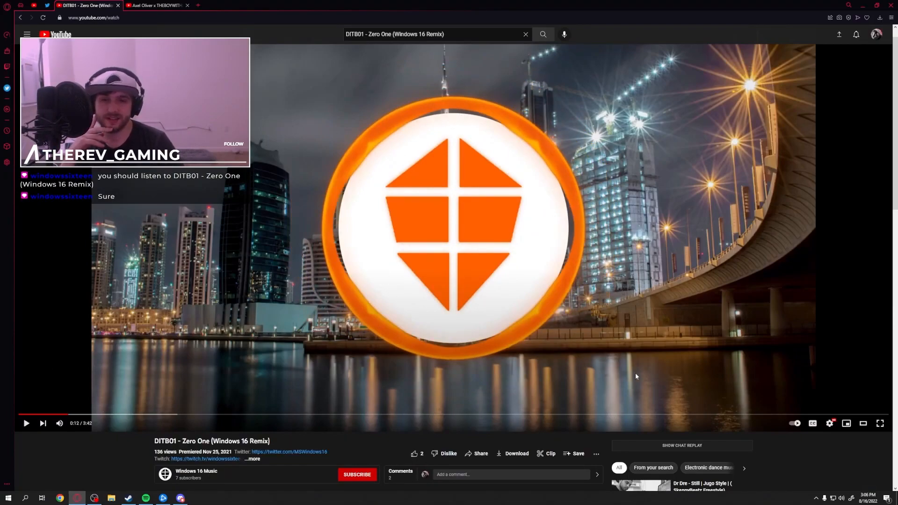
pyautogui.moveTo(725, 94)
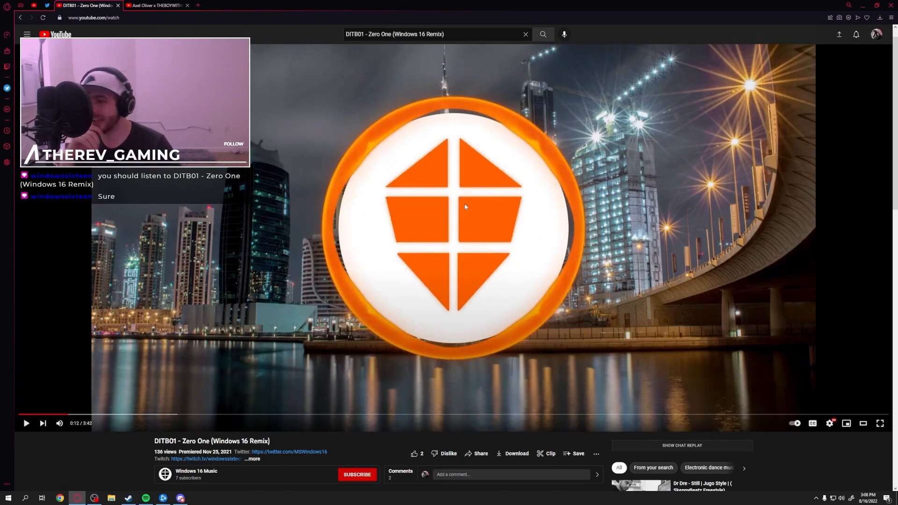
pyautogui.moveTo(594, 340)
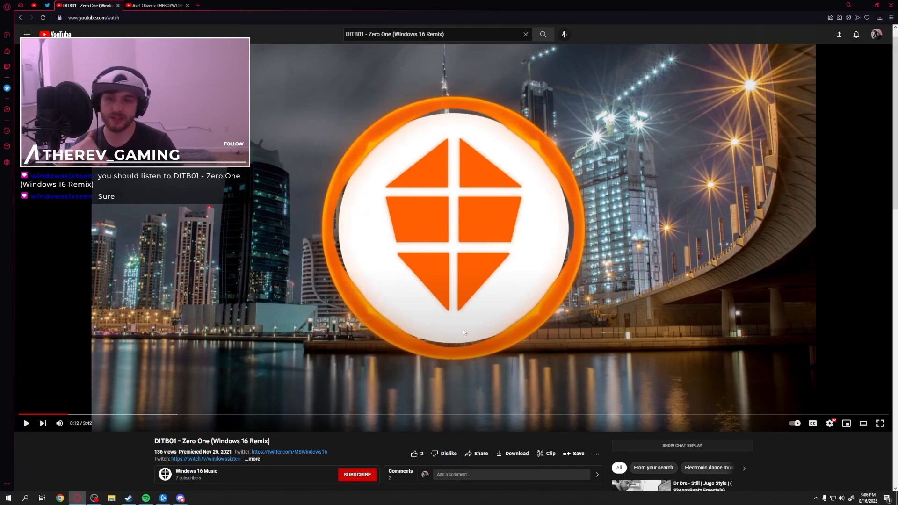
pyautogui.moveTo(452, 340)
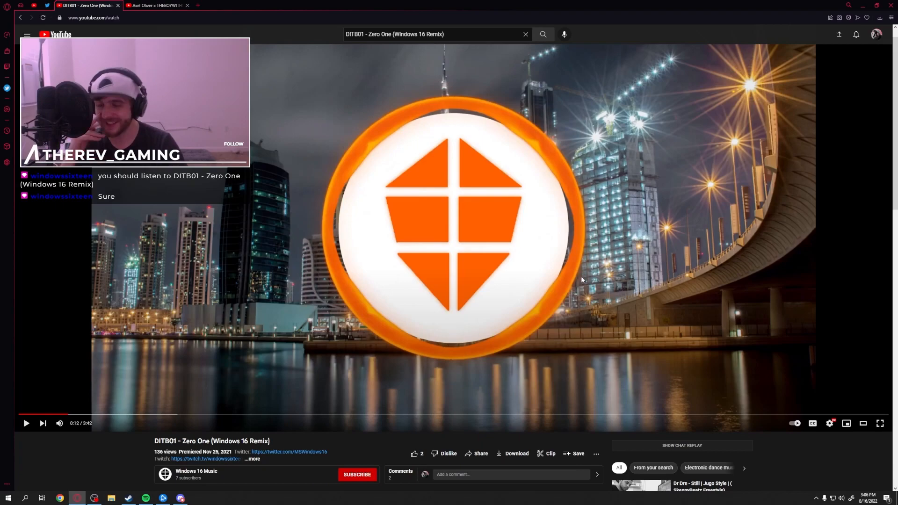
pyautogui.moveTo(90, 414)
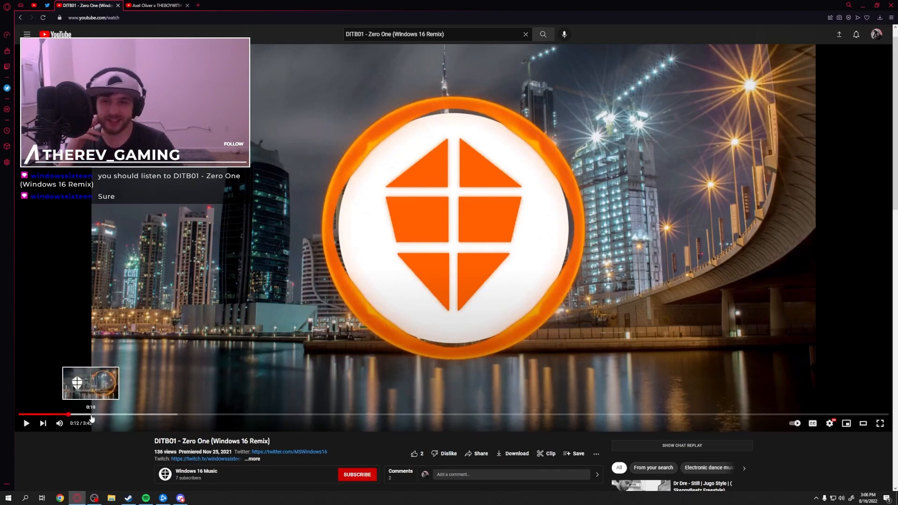
pyautogui.moveTo(262, 364)
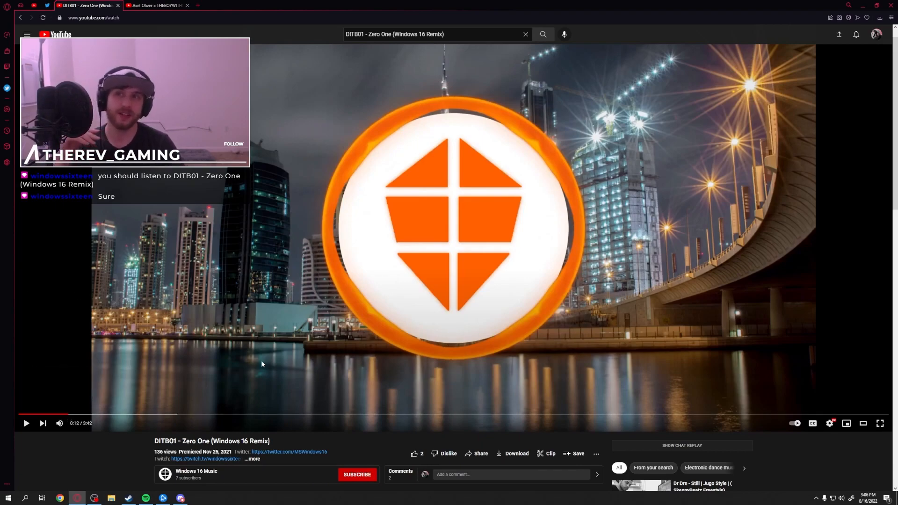
pyautogui.click(26, 423)
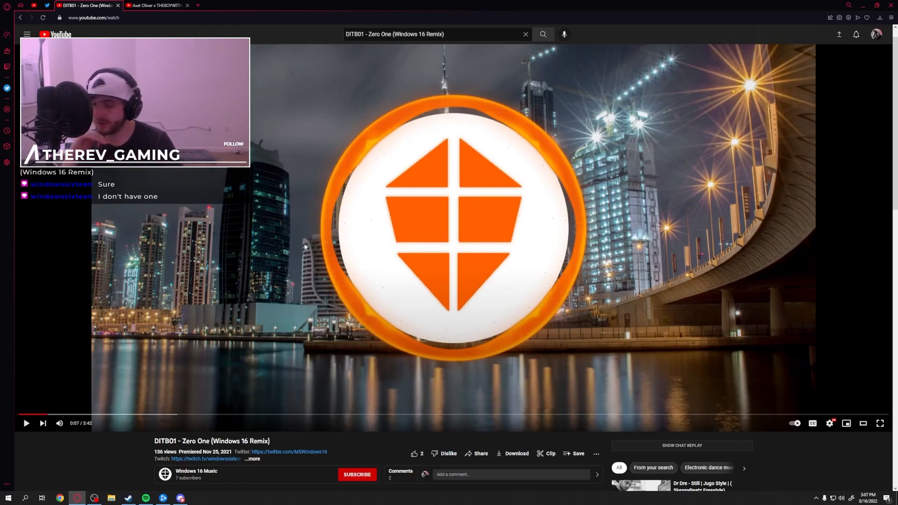
pyautogui.moveTo(258, 319)
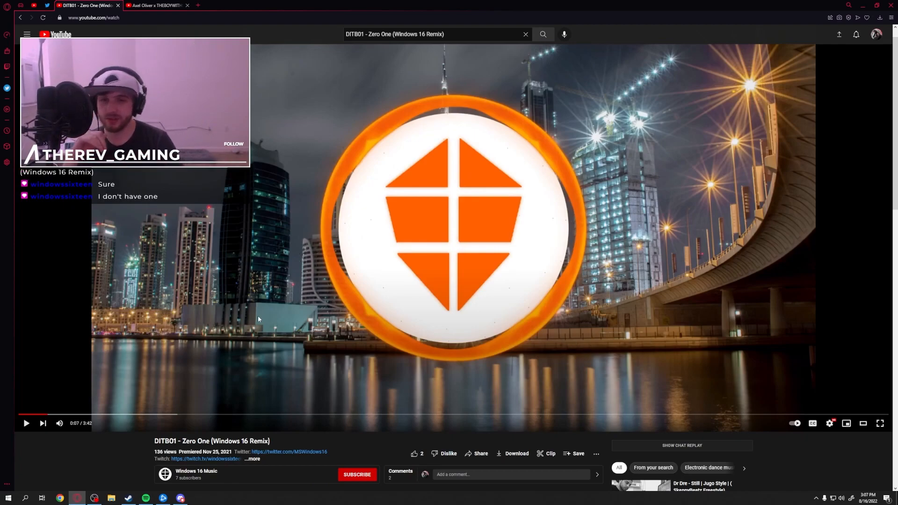
pyautogui.moveTo(259, 322)
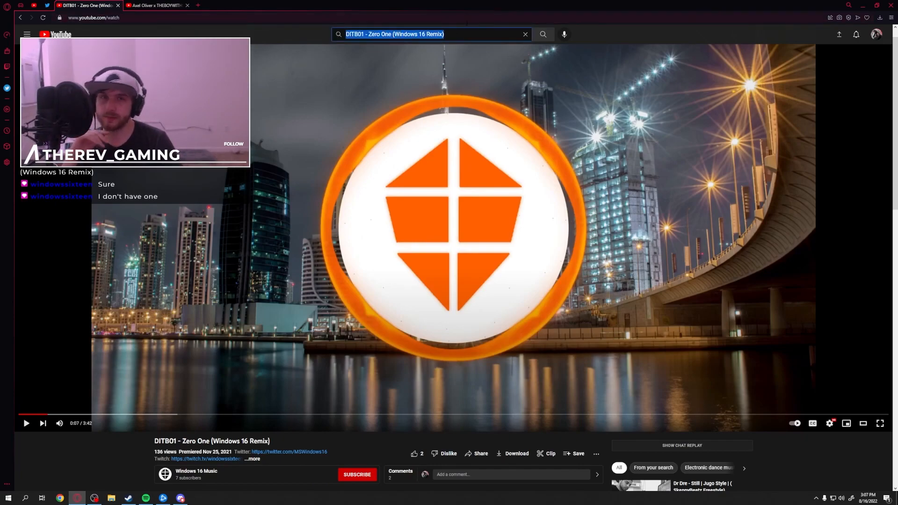
pyautogui.click(232, 414)
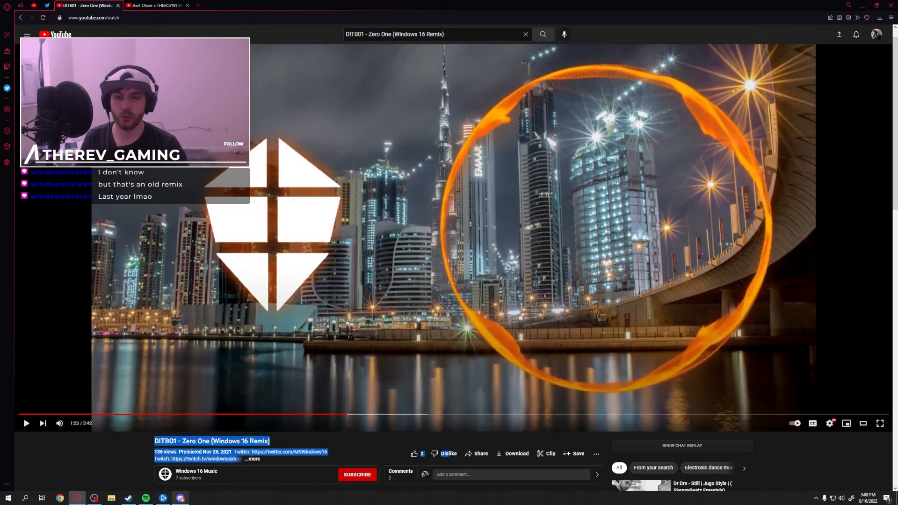
# Check Discord chat, then open Best Of Windows 16 (Mix) from the Windows 16 Music channel.
pyautogui.click(180, 497)
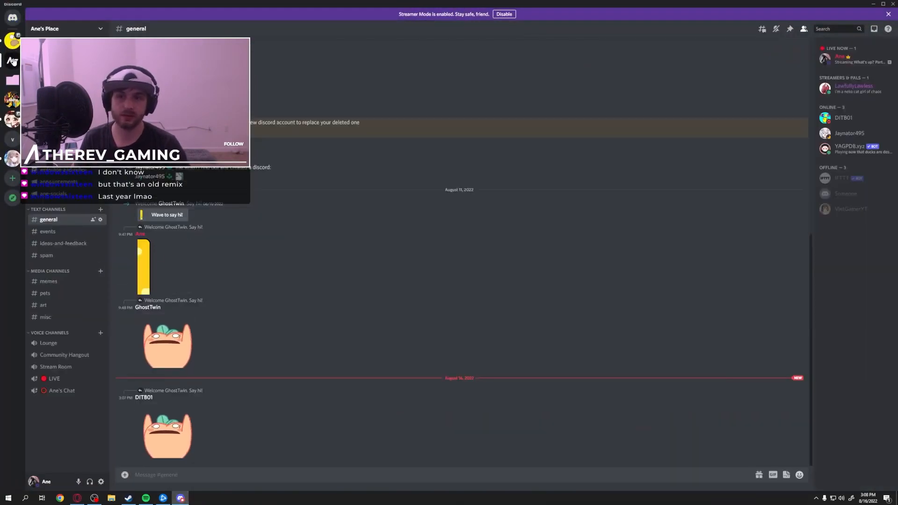
pyautogui.moveTo(245, 440)
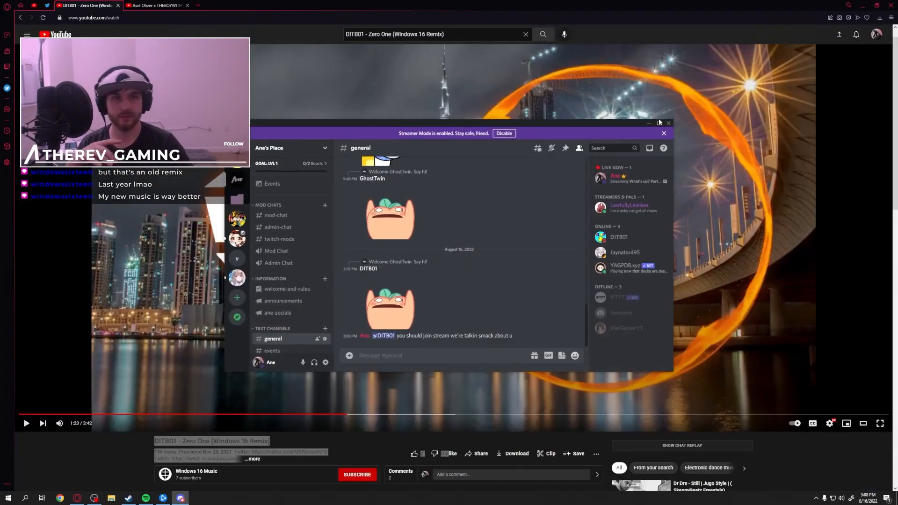
pyautogui.click(663, 133)
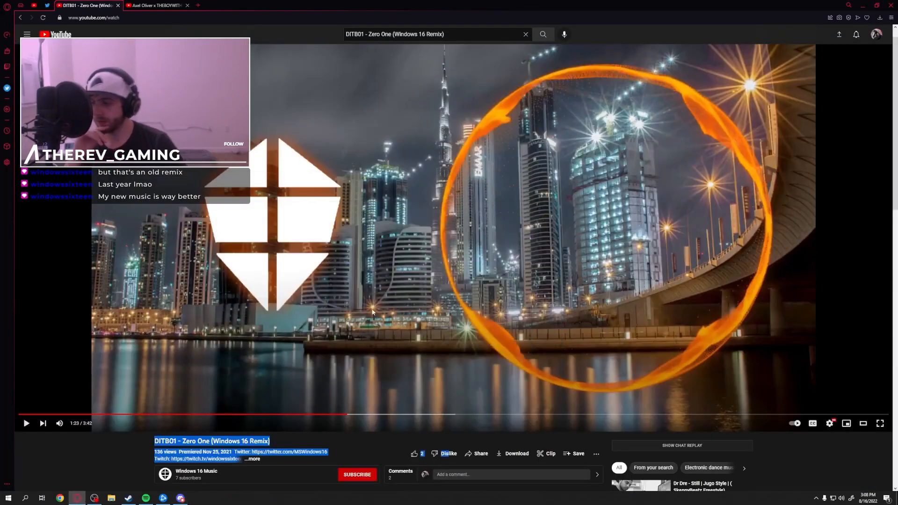
pyautogui.scroll(-3)
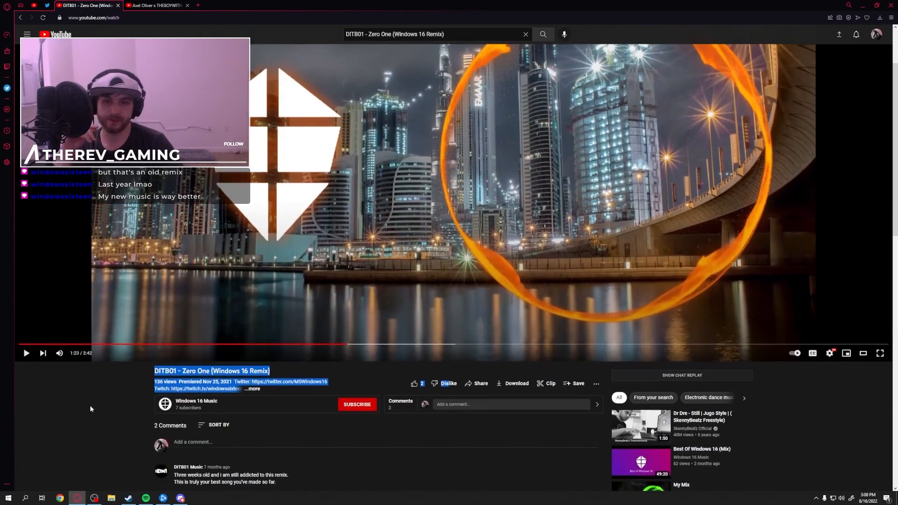
pyautogui.click(196, 401)
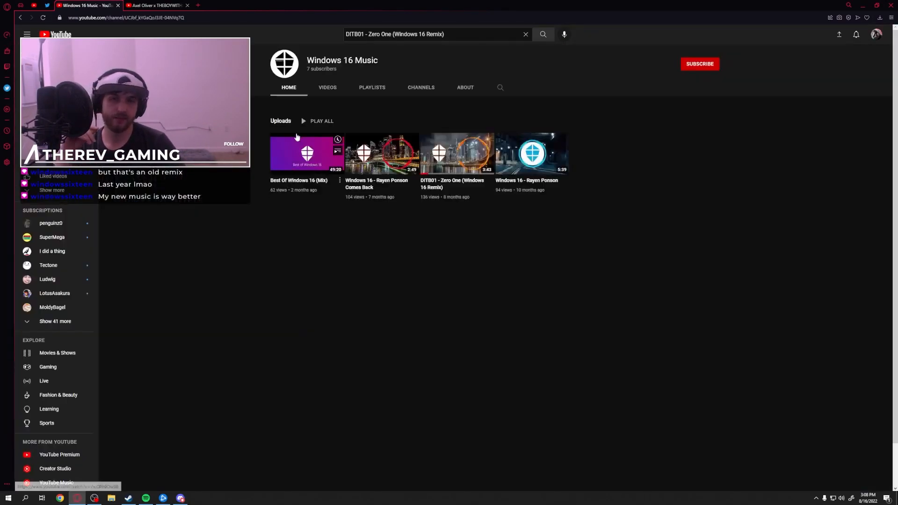
pyautogui.click(306, 153)
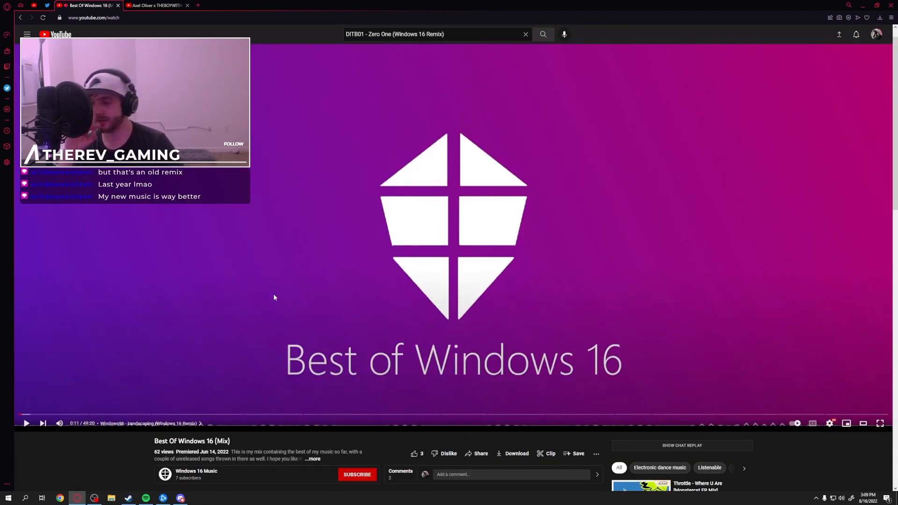
pyautogui.moveTo(269, 301)
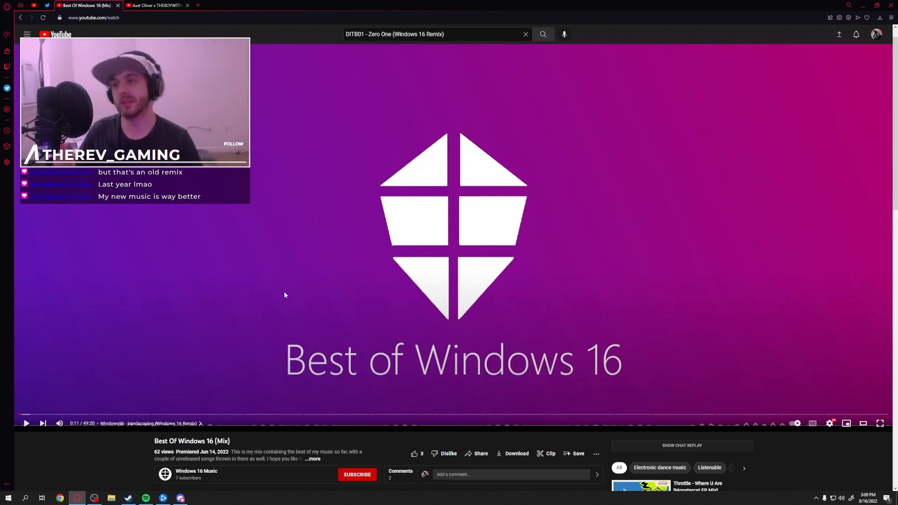
pyautogui.moveTo(446, 100)
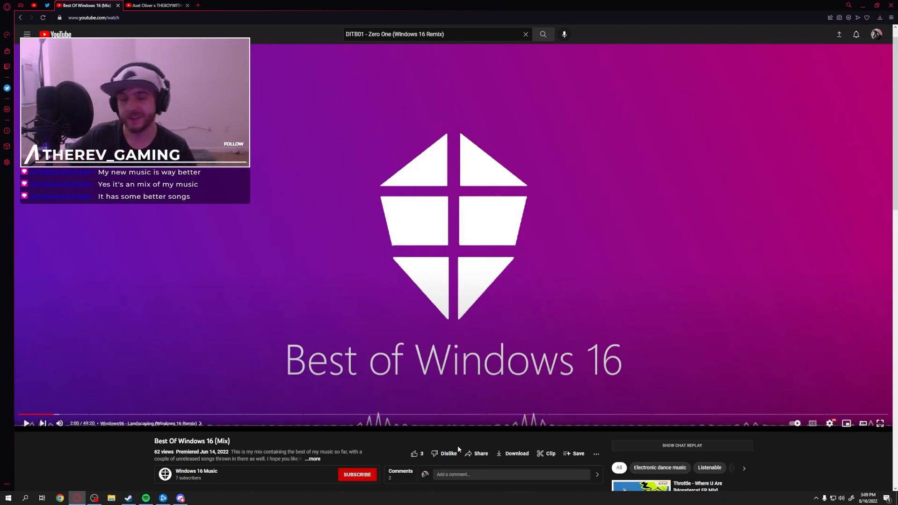
# Pause and resume Best Of Windows 16 (Mix), ending around 4:31 of 49:20.
pyautogui.click(25, 415)
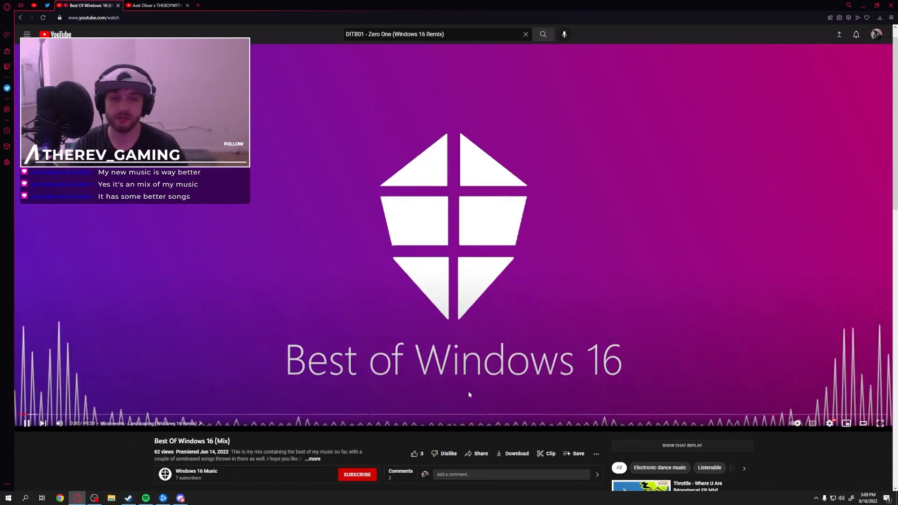
pyautogui.moveTo(76, 408)
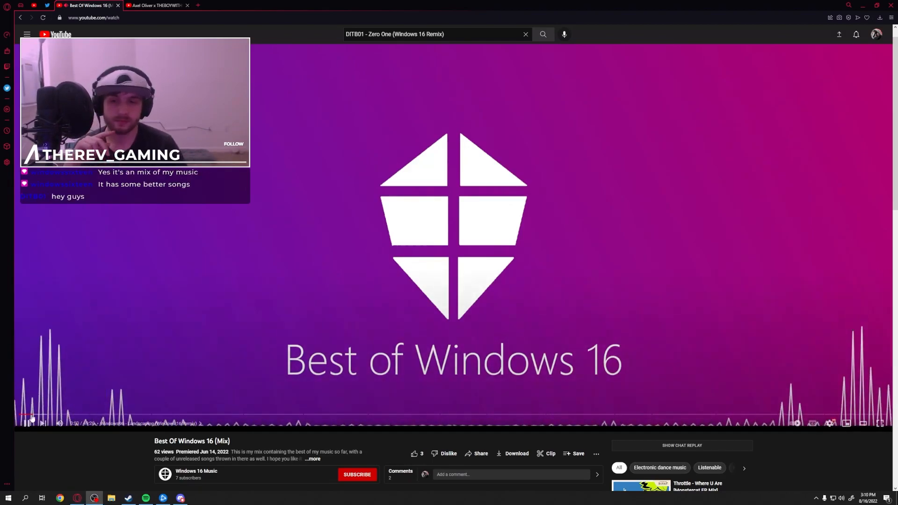
pyautogui.click(453, 229)
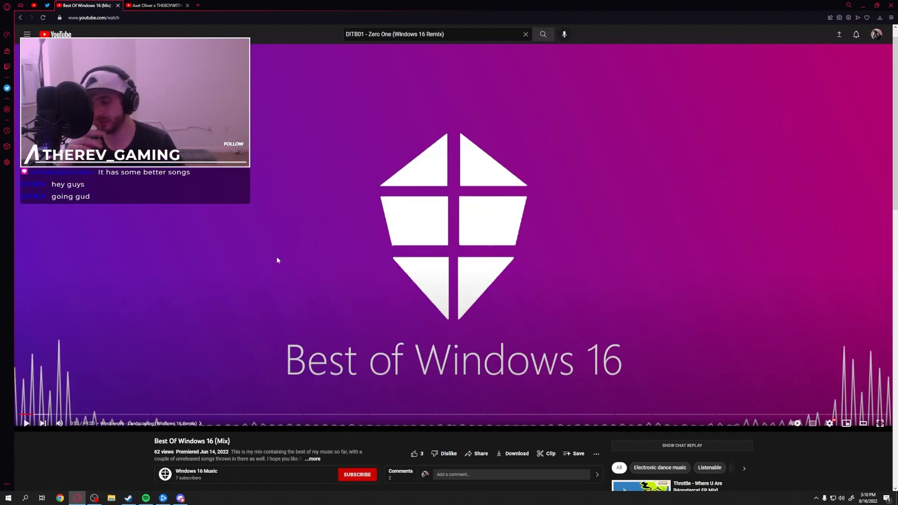
pyautogui.moveTo(237, 331)
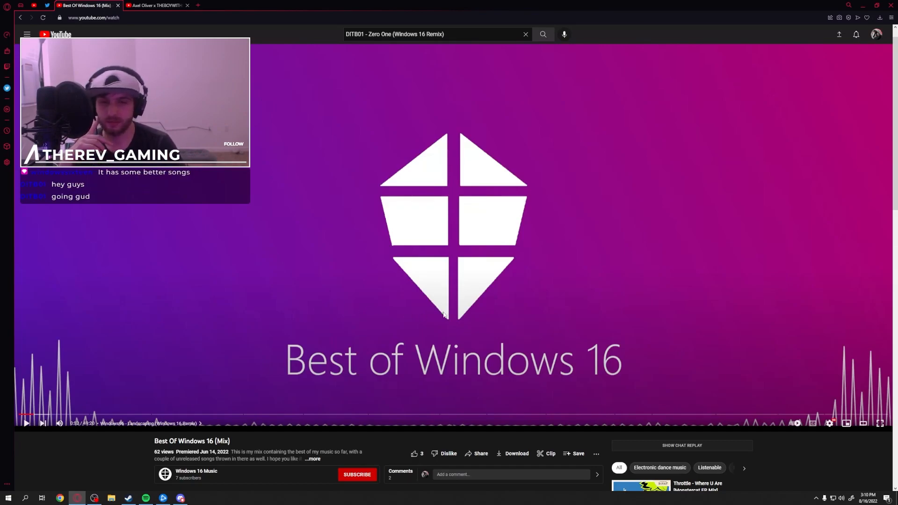
pyautogui.moveTo(400, 268)
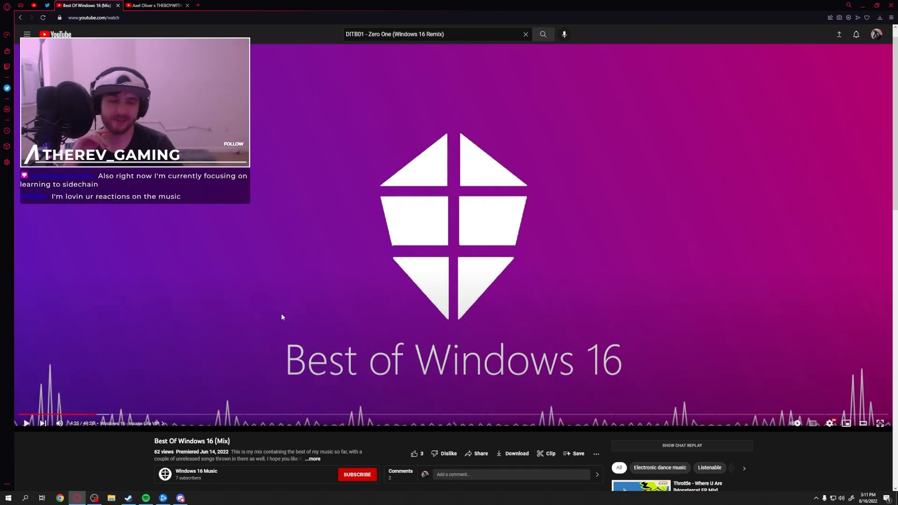
pyautogui.moveTo(289, 278)
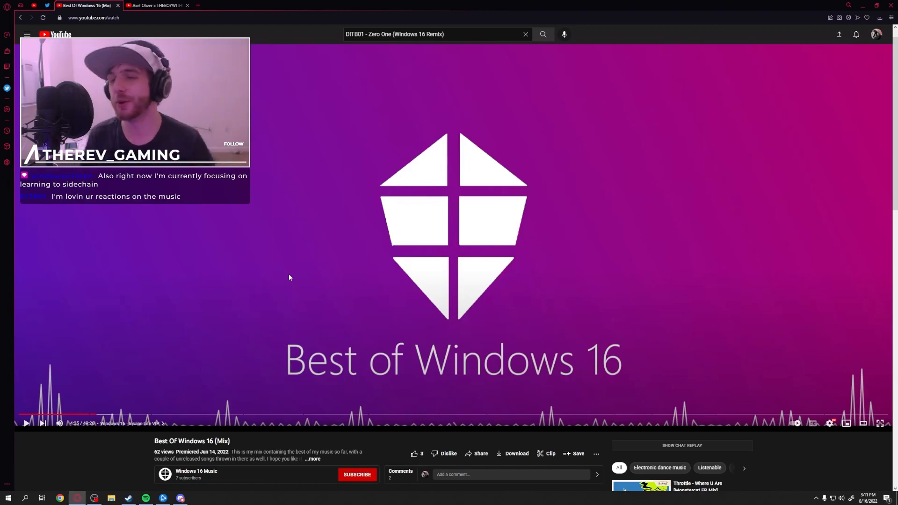
pyautogui.click(452, 228)
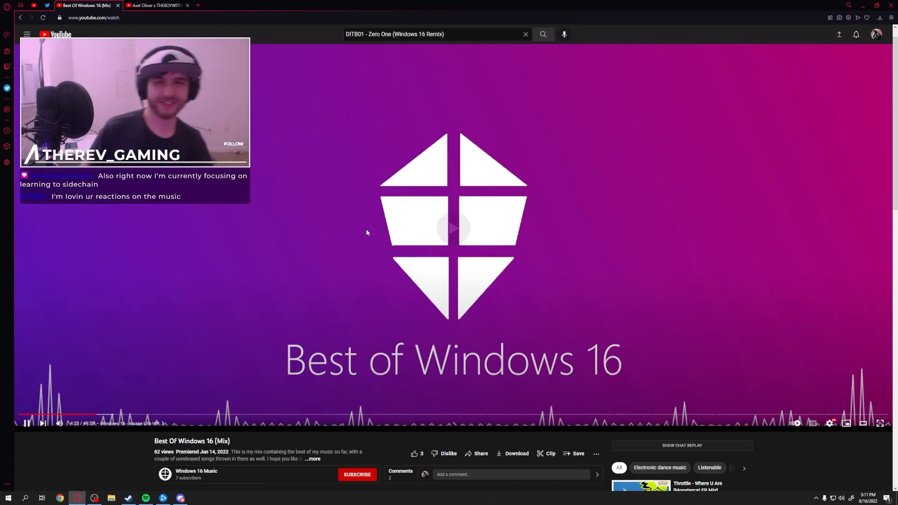
pyautogui.click(452, 228)
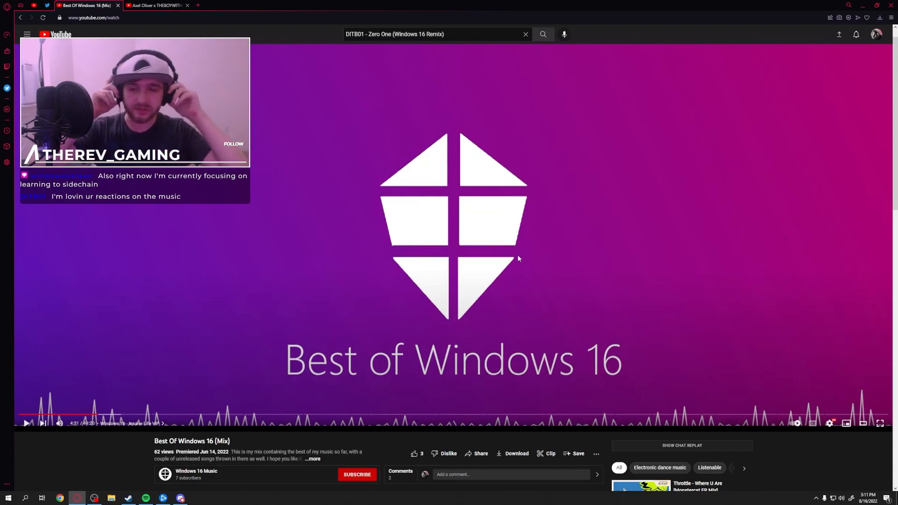
pyautogui.moveTo(408, 230)
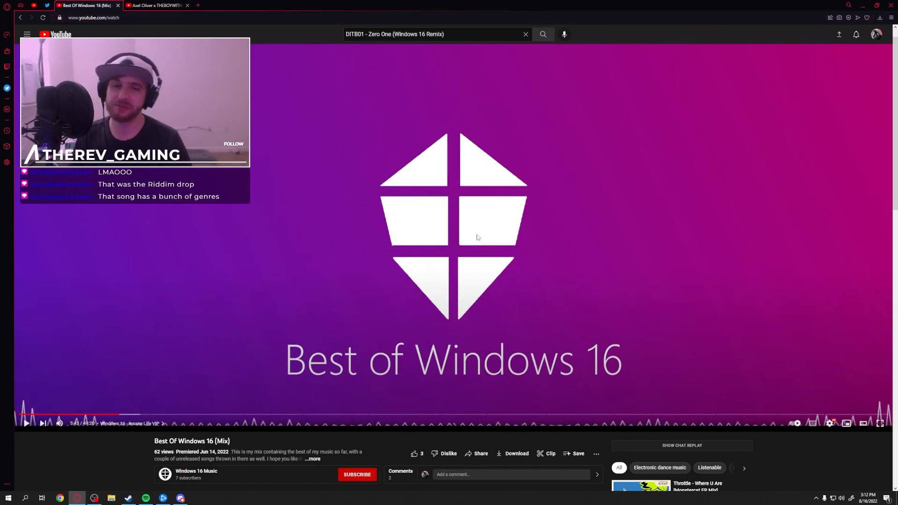
pyautogui.scroll(-3)
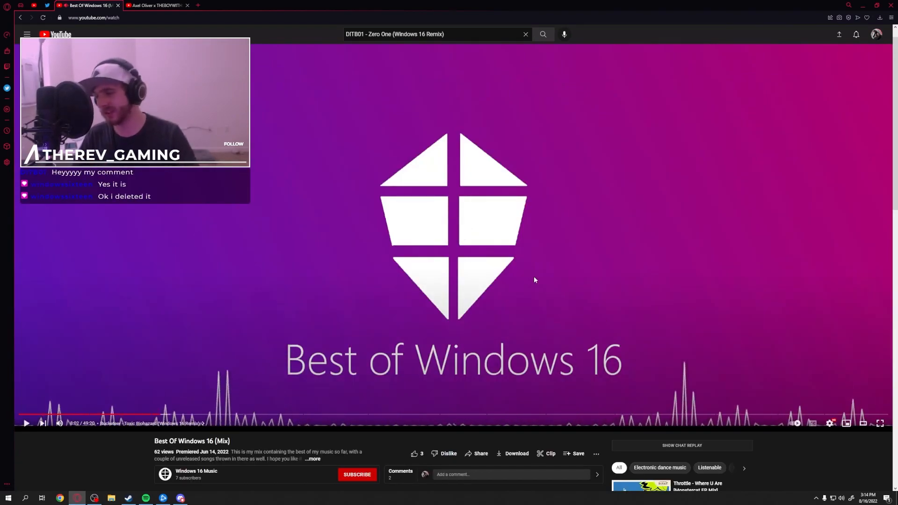
# Scroll and click the video, leaving the mix at about 7:44 of 49:20.
pyautogui.scroll(-3)
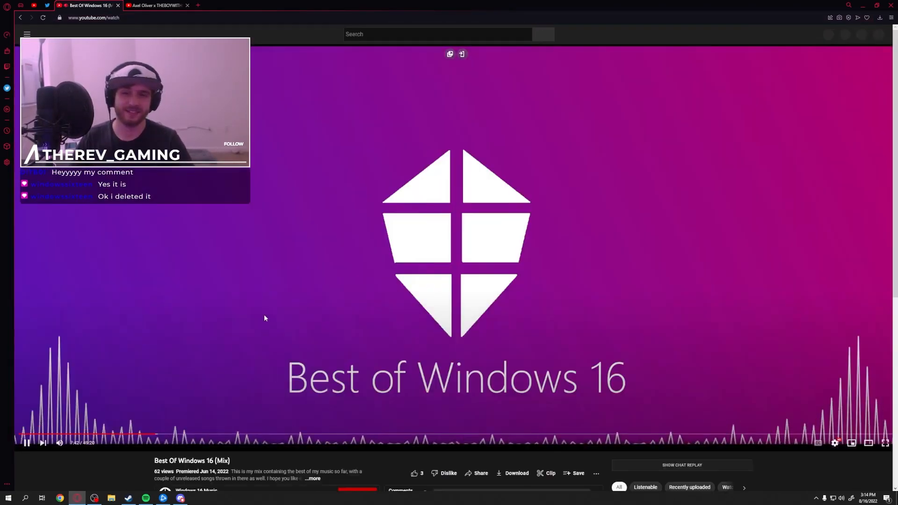
pyautogui.click(452, 229)
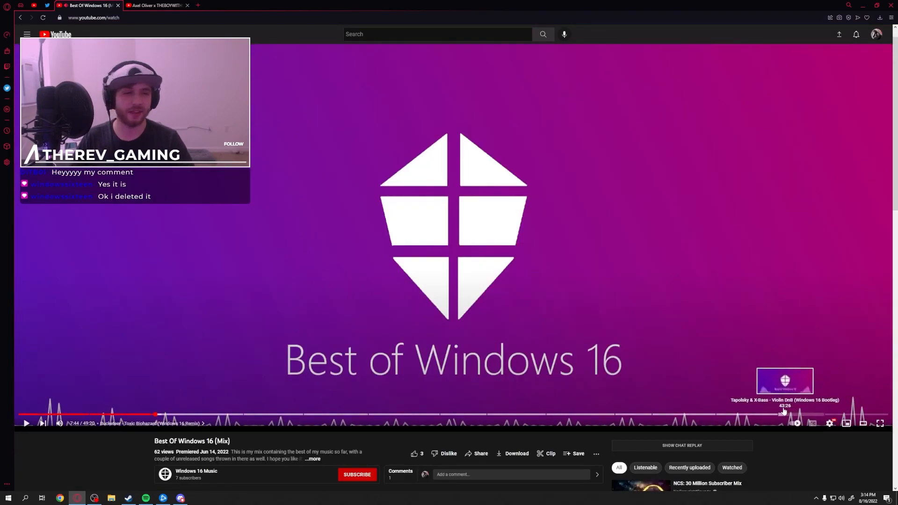
pyautogui.moveTo(428, 396)
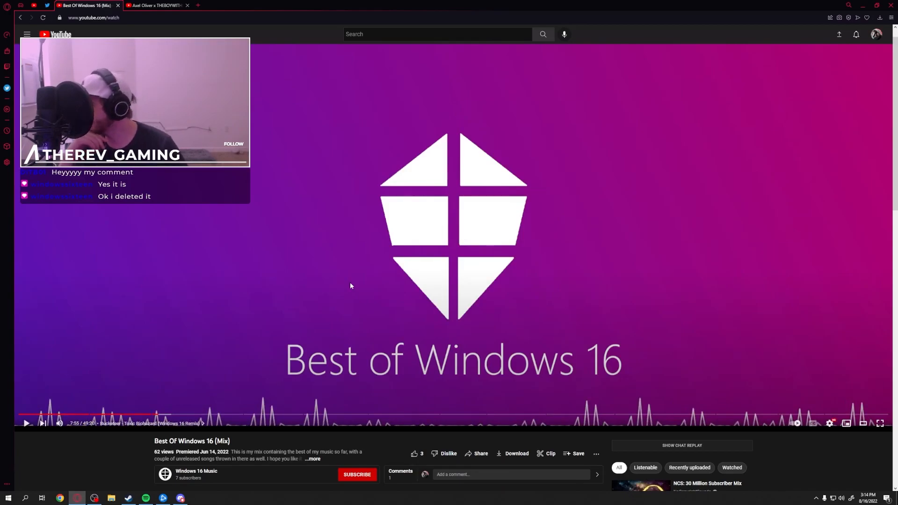
pyautogui.moveTo(322, 316)
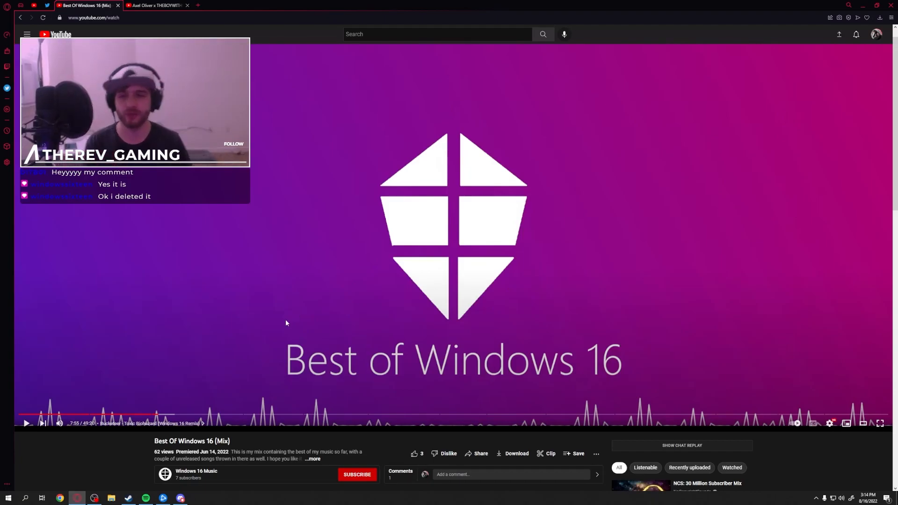
pyautogui.moveTo(132, 434)
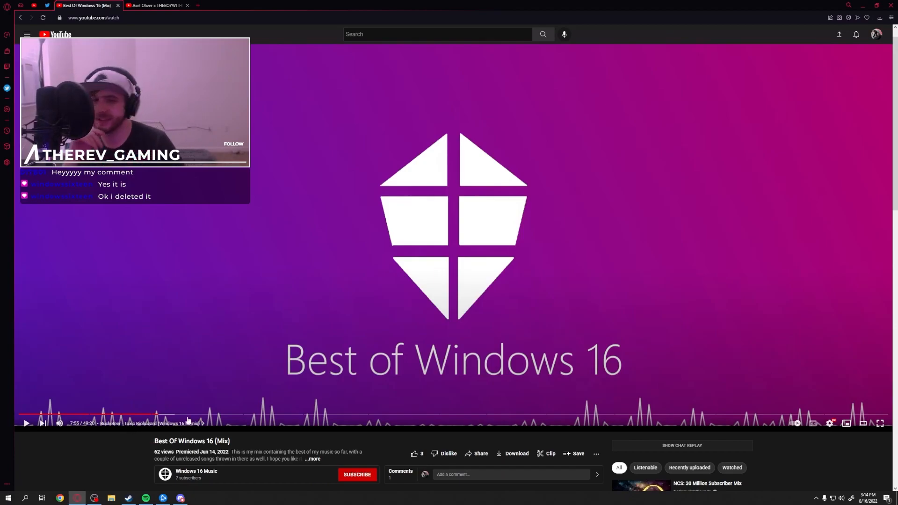
pyautogui.moveTo(355, 383)
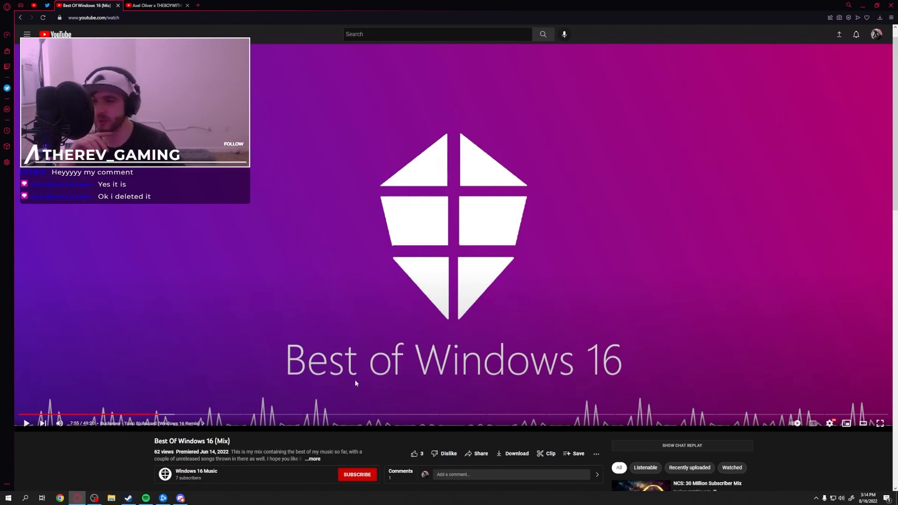
pyautogui.moveTo(340, 335)
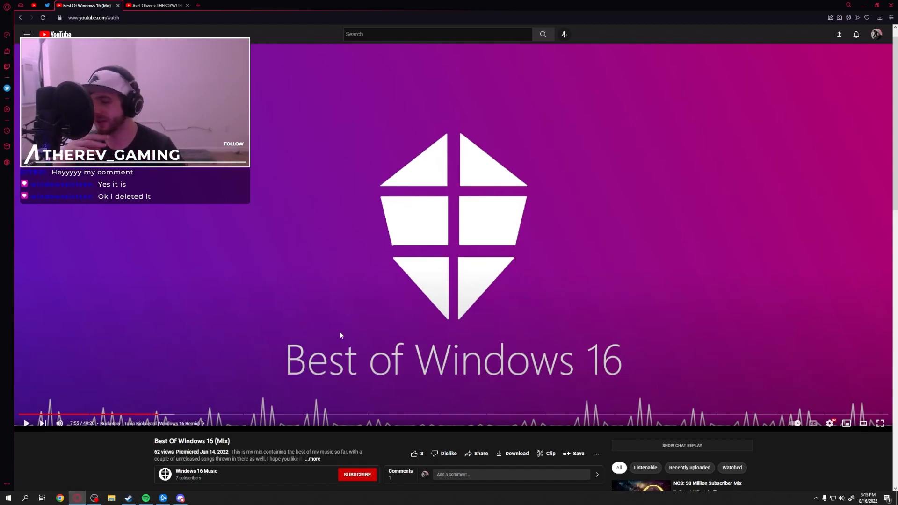
pyautogui.moveTo(185, 416)
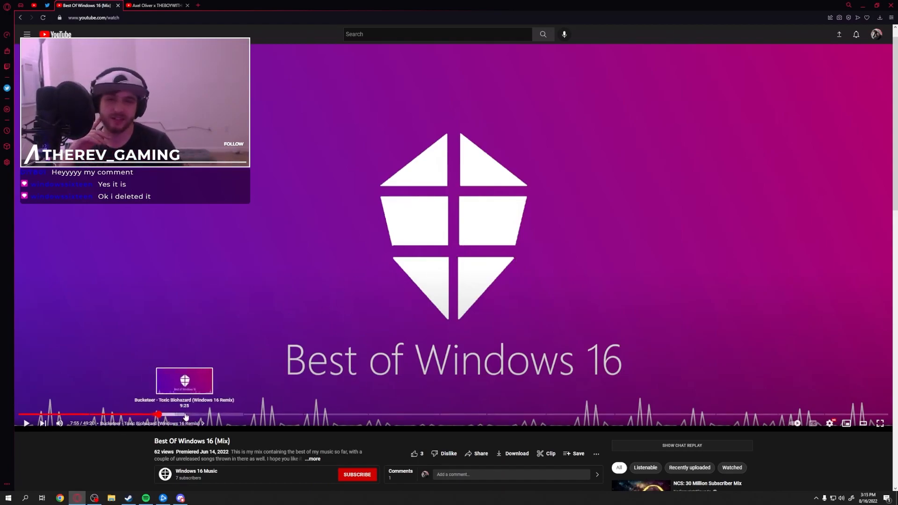
pyautogui.moveTo(201, 416)
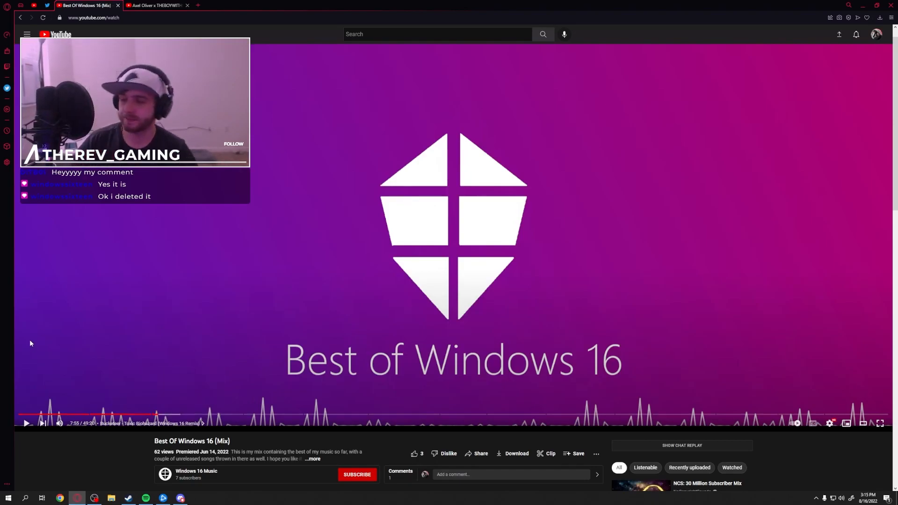
pyautogui.moveTo(181, 424)
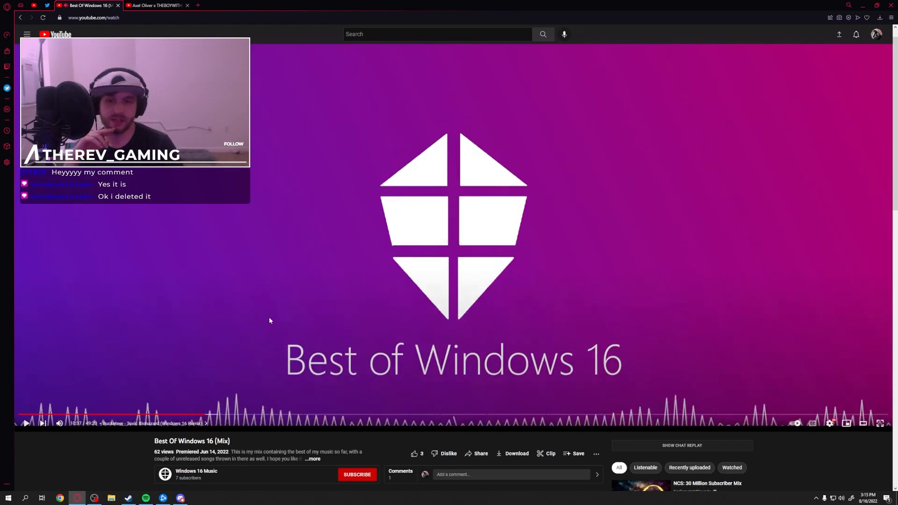
pyautogui.moveTo(187, 383)
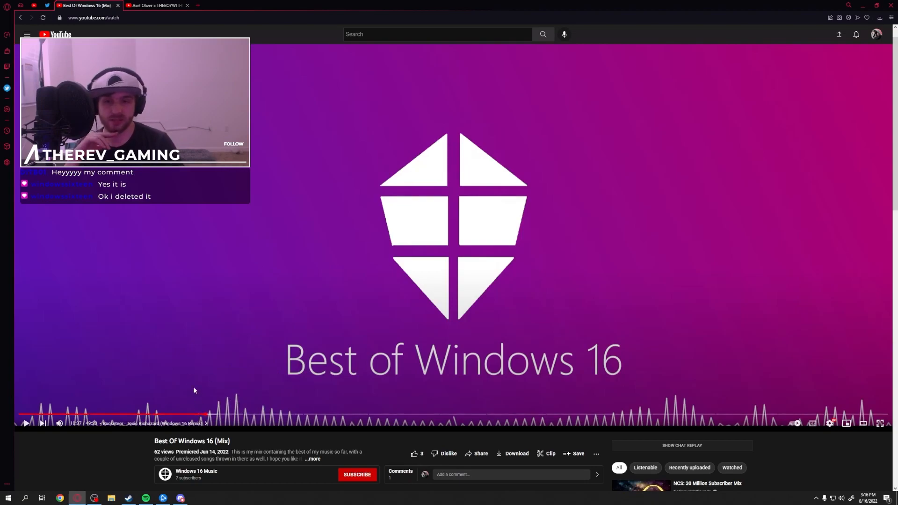
pyautogui.moveTo(292, 360)
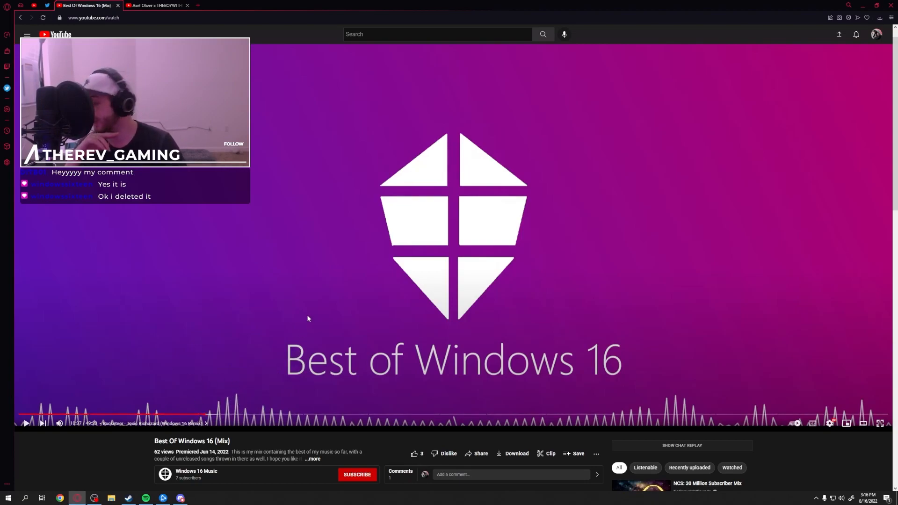
pyautogui.moveTo(298, 321)
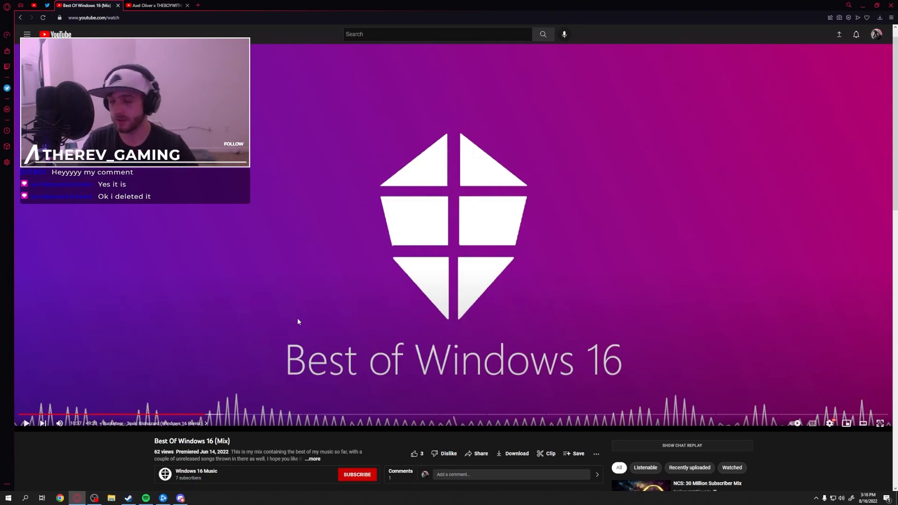
pyautogui.moveTo(173, 390)
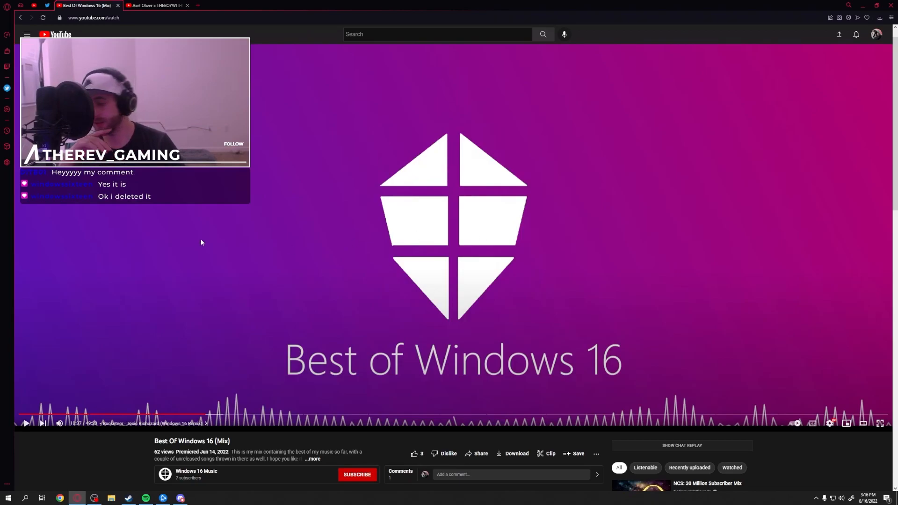
pyautogui.moveTo(152, 211)
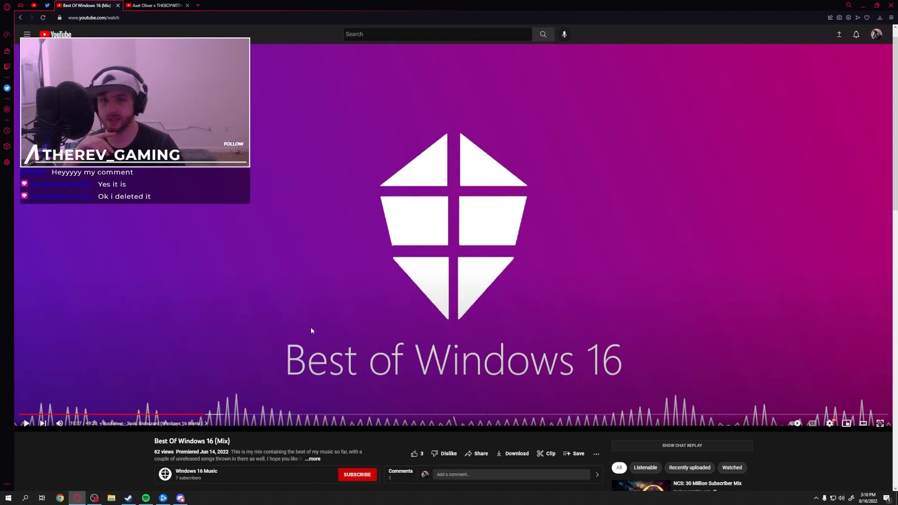
# Switch to the RIOT - Overkill [Monstercat Release] tab, paused at 2:46.
pyautogui.click(155, 5)
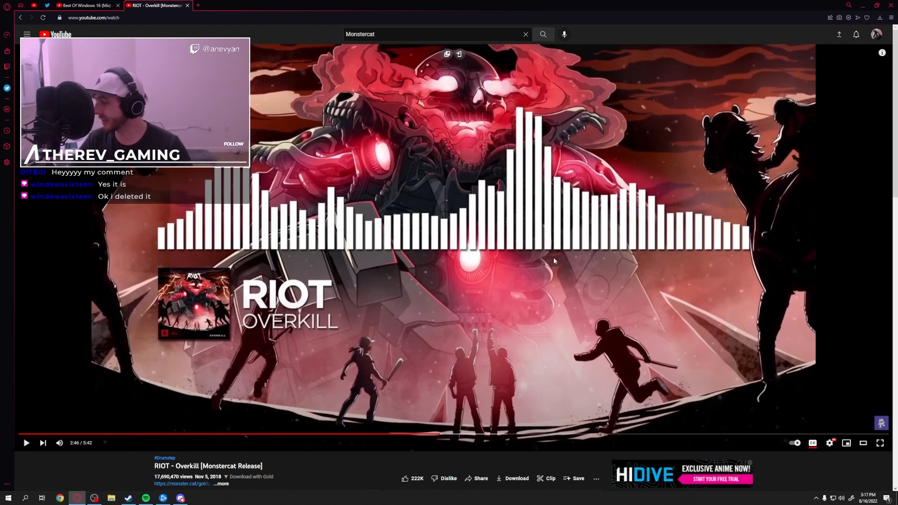
pyautogui.moveTo(533, 262)
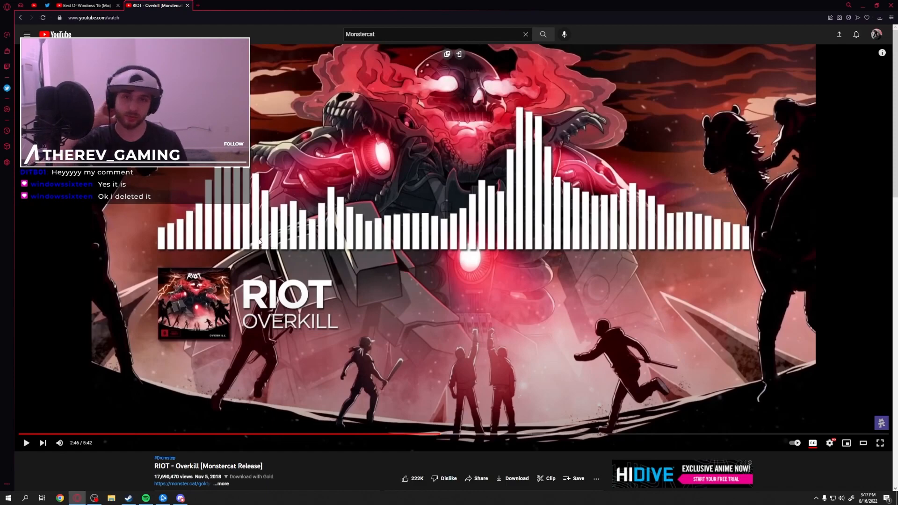
# Switch back to the Best Of Windows 16 (Mix) tab.
pyautogui.click(86, 5)
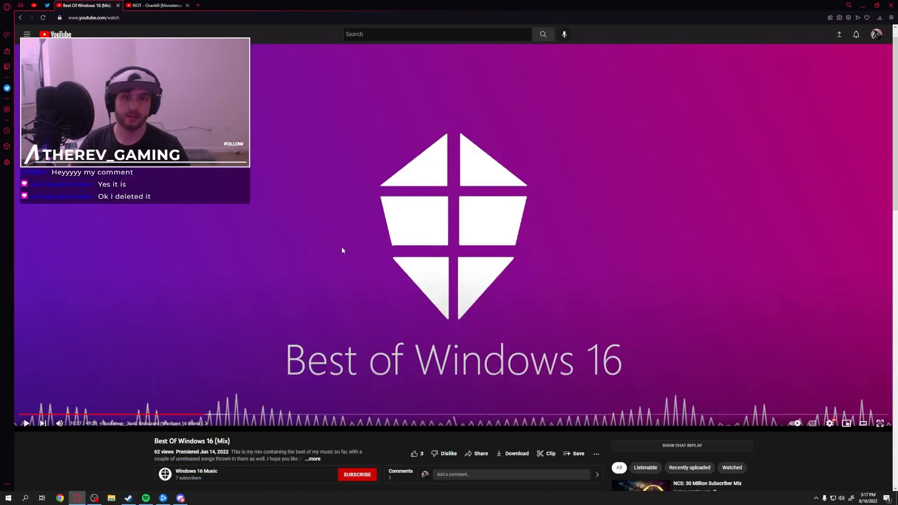
pyautogui.moveTo(239, 416)
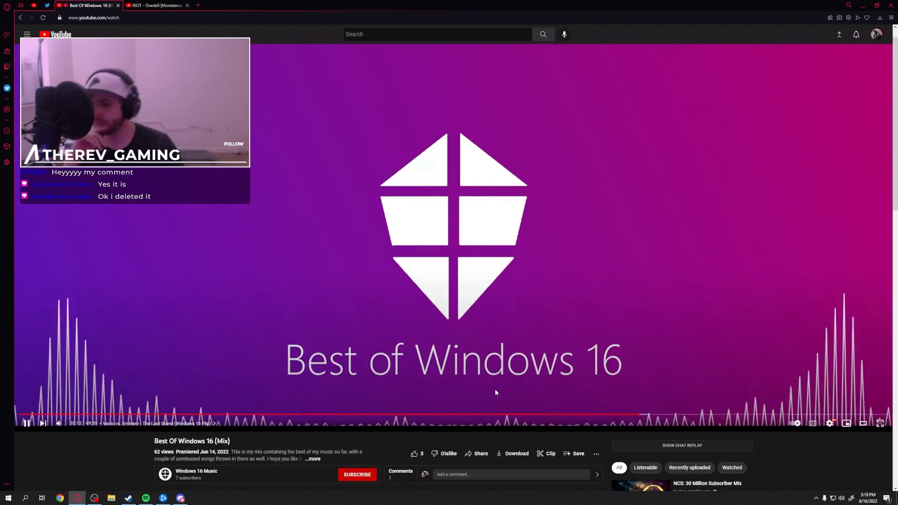
pyautogui.moveTo(630, 416)
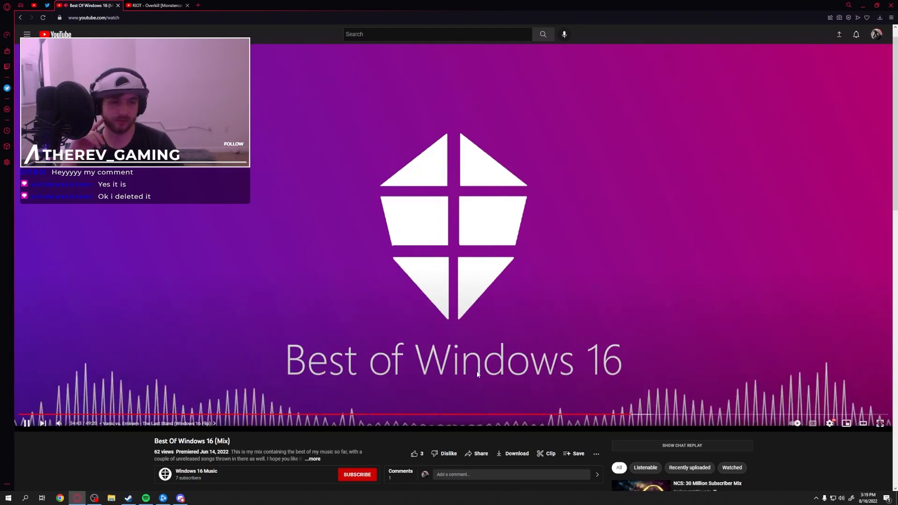
pyautogui.moveTo(637, 415)
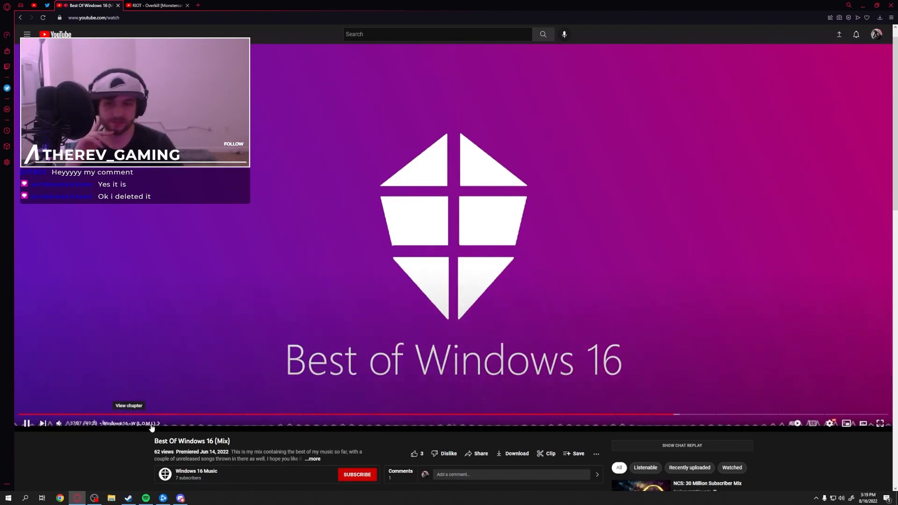
pyautogui.moveTo(707, 415)
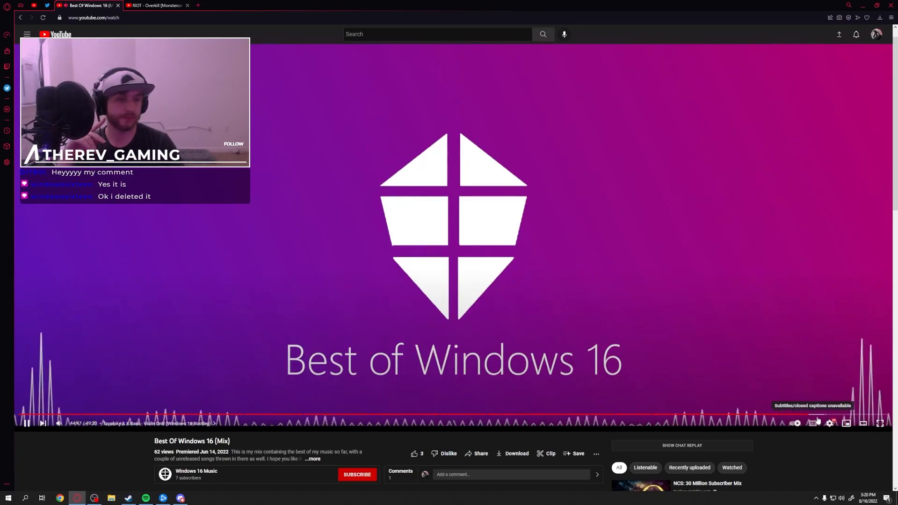
pyautogui.moveTo(830, 413)
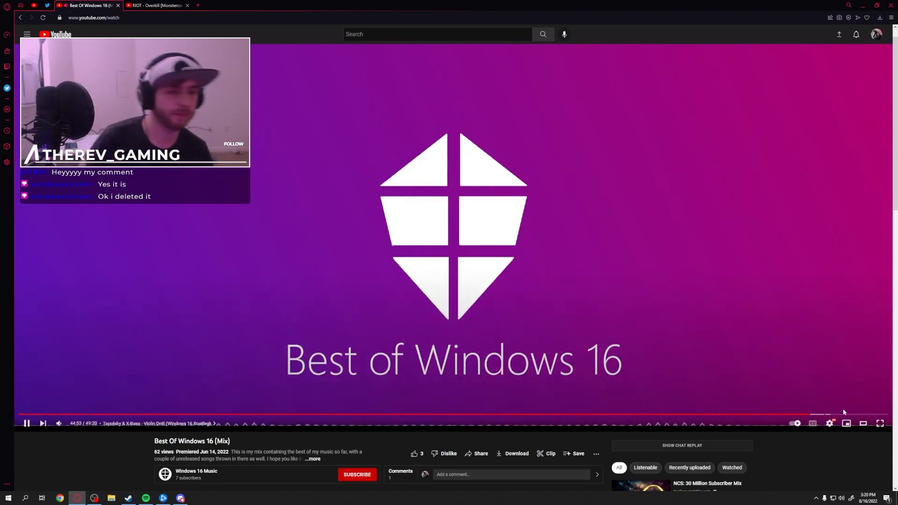
pyautogui.moveTo(372, 276)
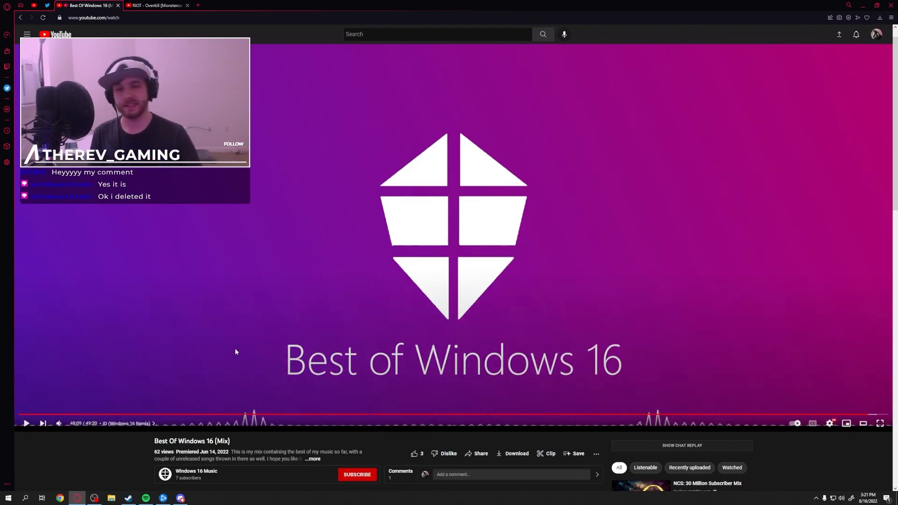
pyautogui.click(155, 5)
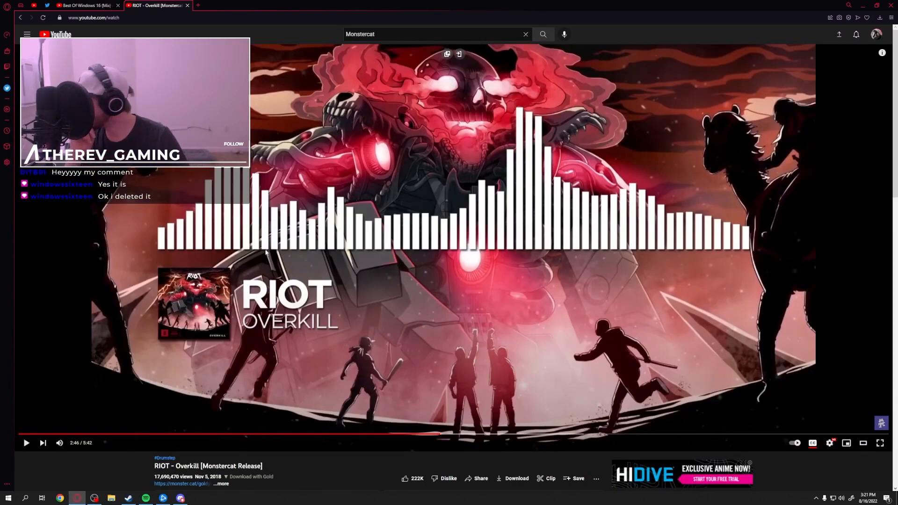
pyautogui.click(86, 5)
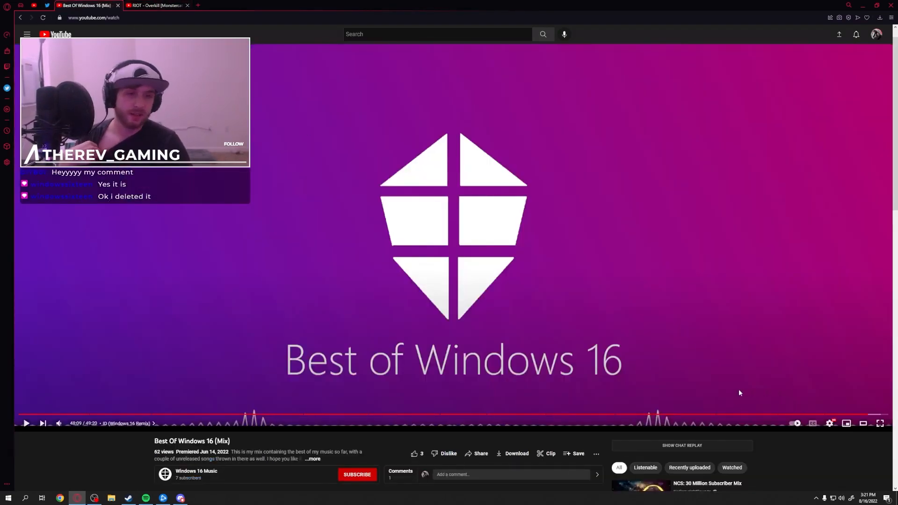
pyautogui.moveTo(467, 315)
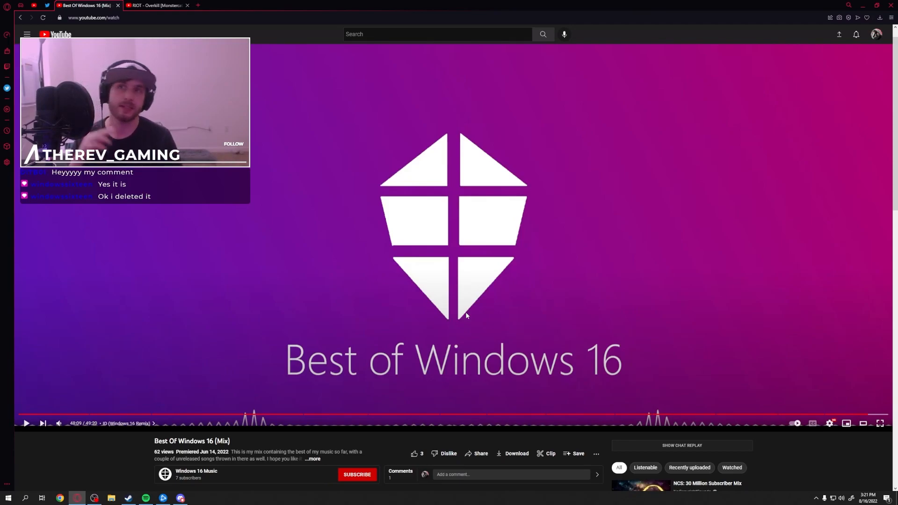
pyautogui.moveTo(341, 415)
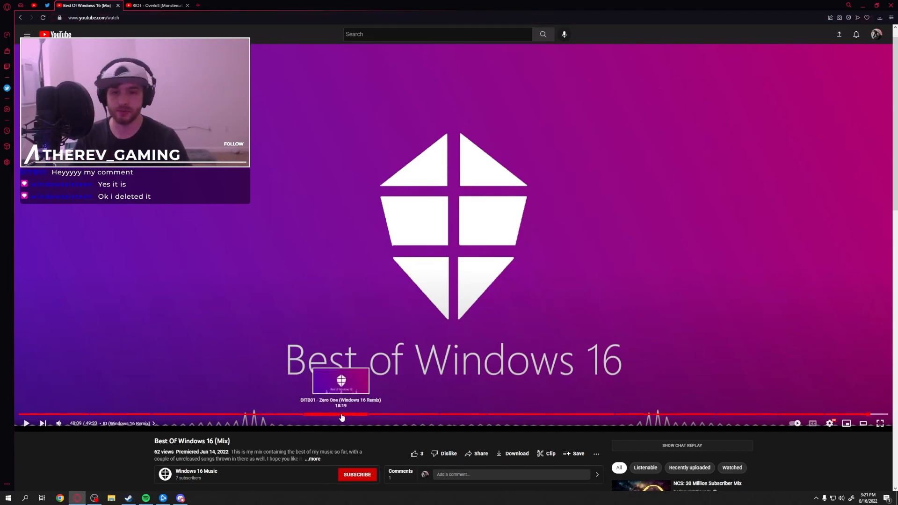
pyautogui.moveTo(332, 420)
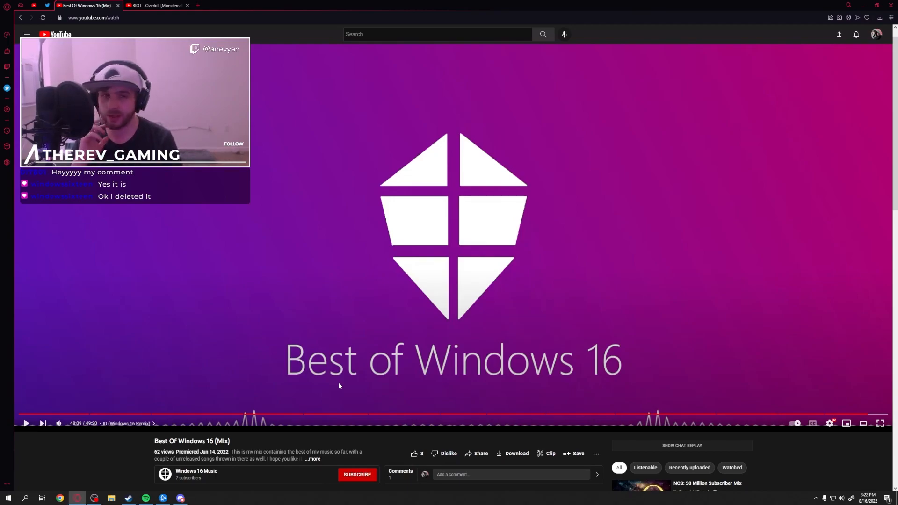
pyautogui.moveTo(265, 414)
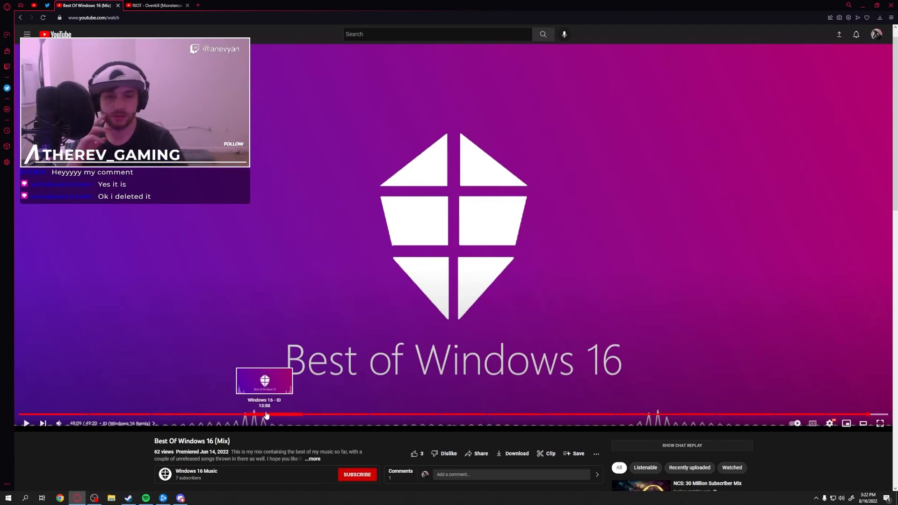
pyautogui.moveTo(318, 441)
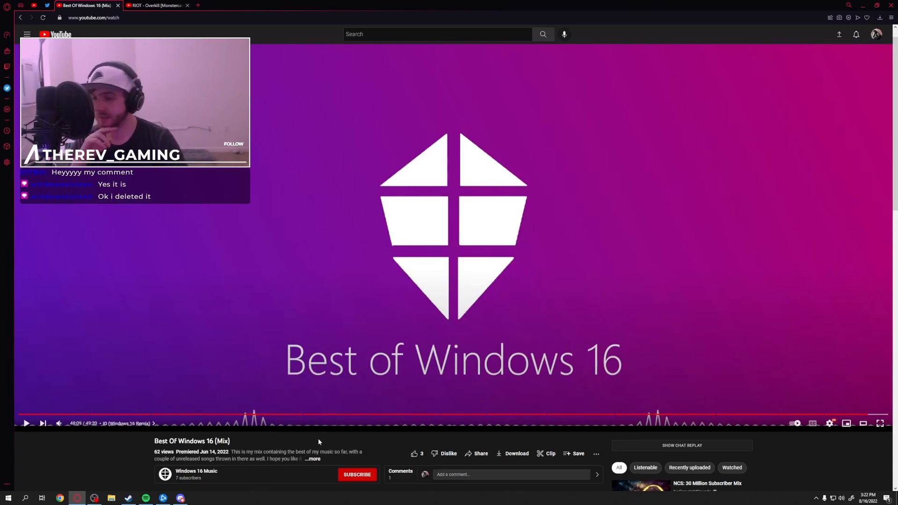
pyautogui.moveTo(348, 115)
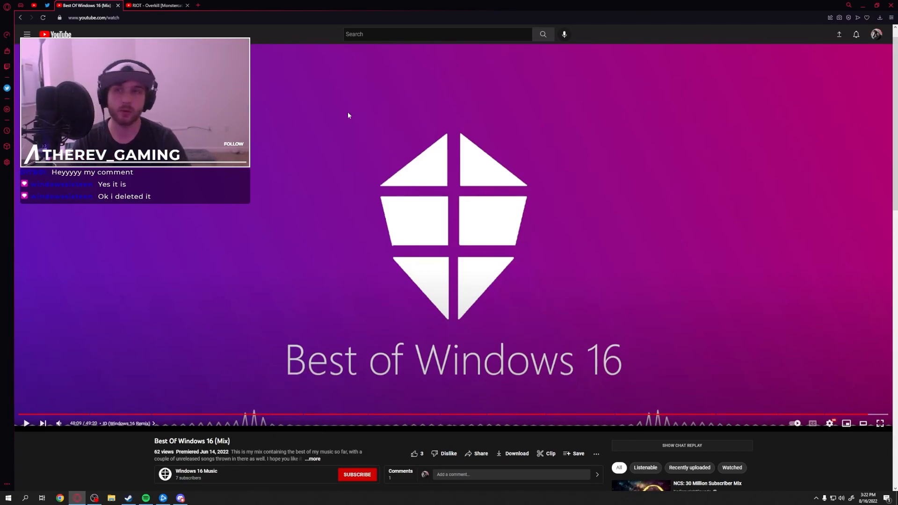
pyautogui.scroll(-3)
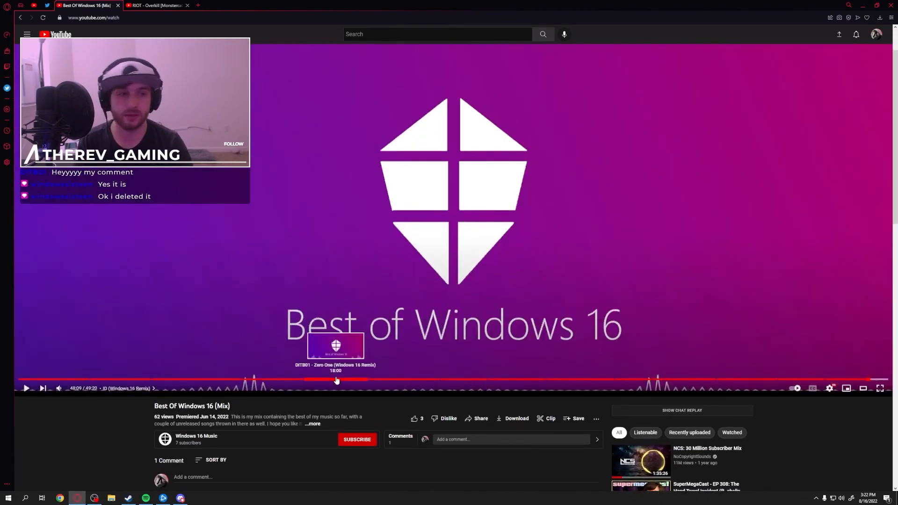
pyautogui.moveTo(808, 379)
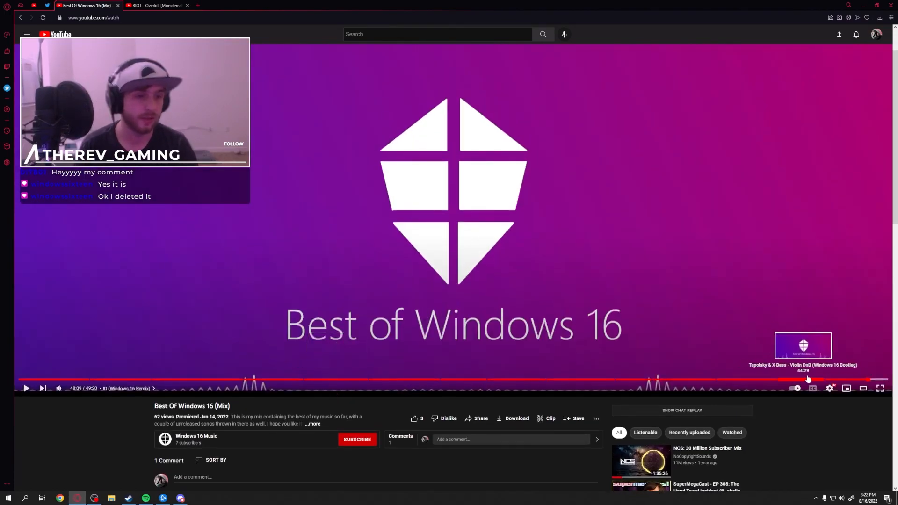
pyautogui.scroll(-3)
pyautogui.write('DITB01')
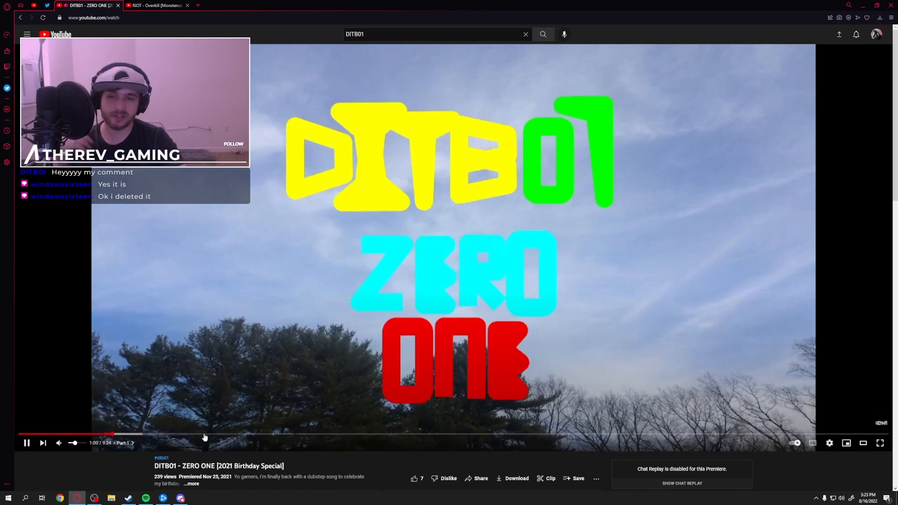
pyautogui.moveTo(255, 435)
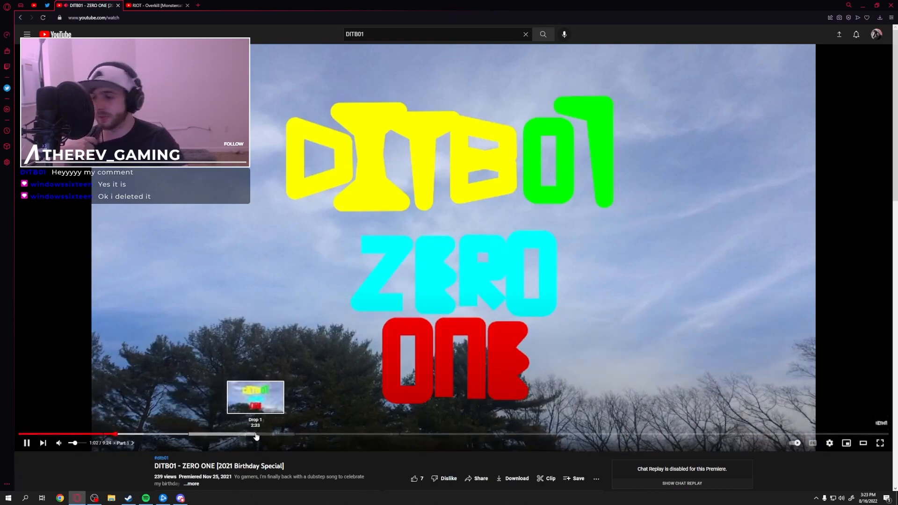
# Jump ZERO ONE to its Drop 1 chapter, then Drop 2 at 3:21.
pyautogui.click(255, 434)
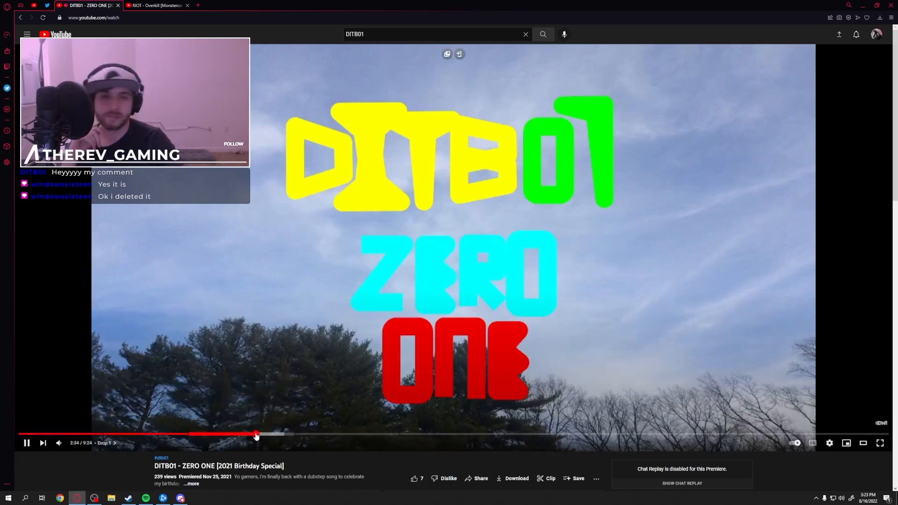
pyautogui.moveTo(267, 434)
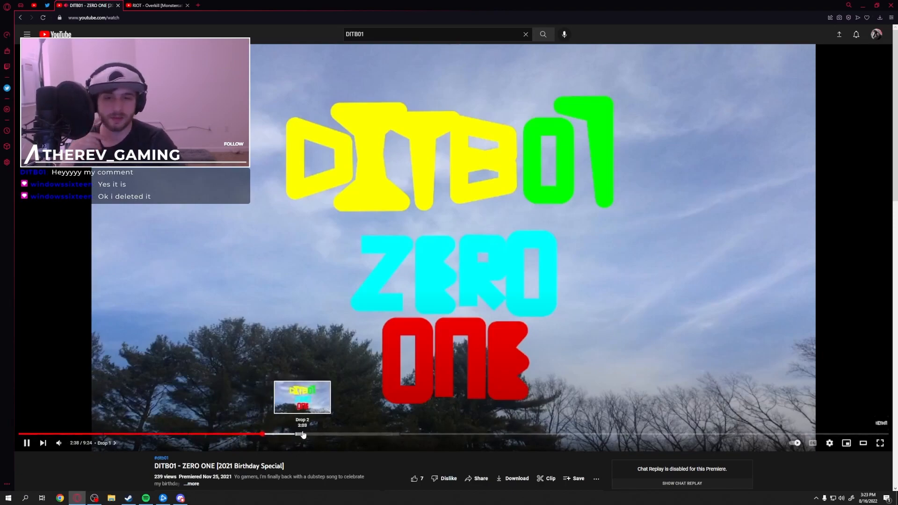
pyautogui.click(302, 434)
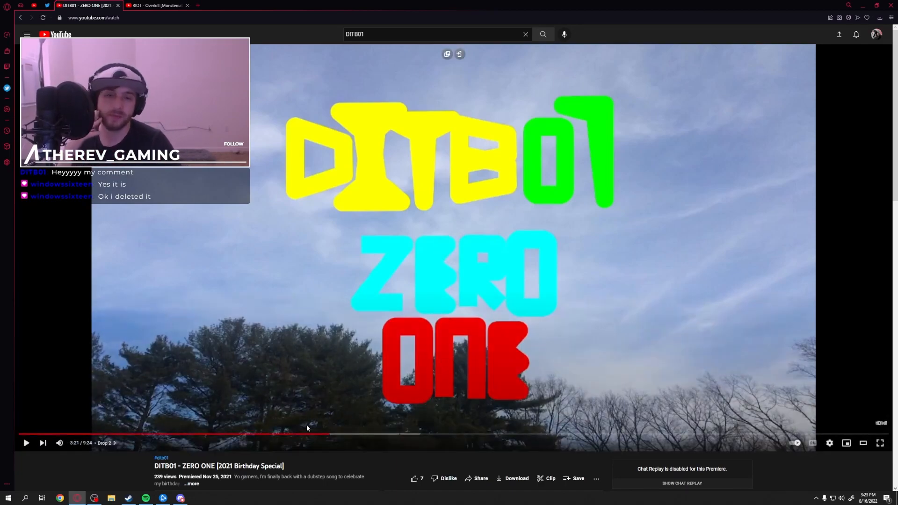
pyautogui.moveTo(336, 435)
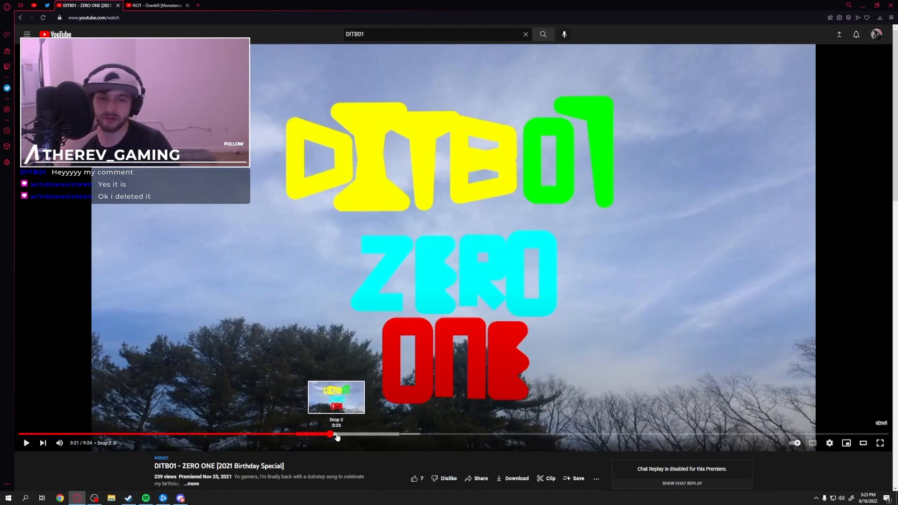
pyautogui.moveTo(365, 434)
pyautogui.write('Underworld windows16')
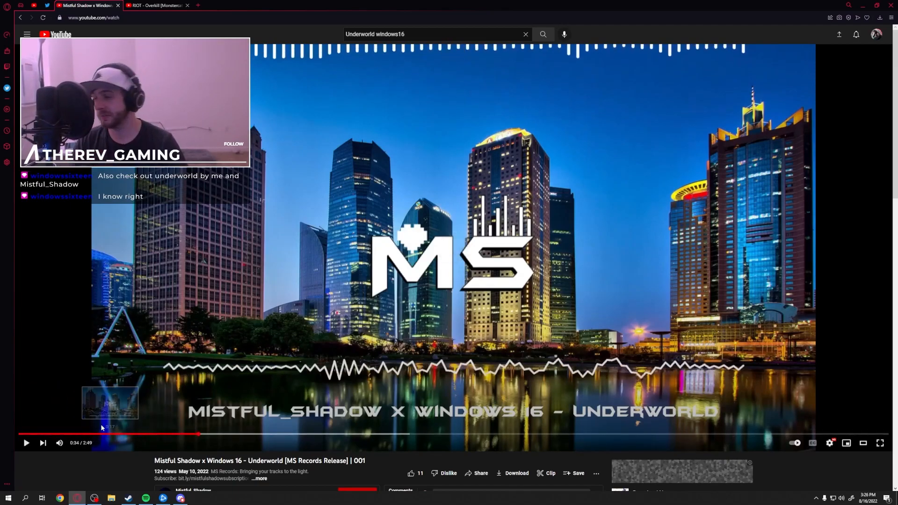
pyautogui.moveTo(103, 434)
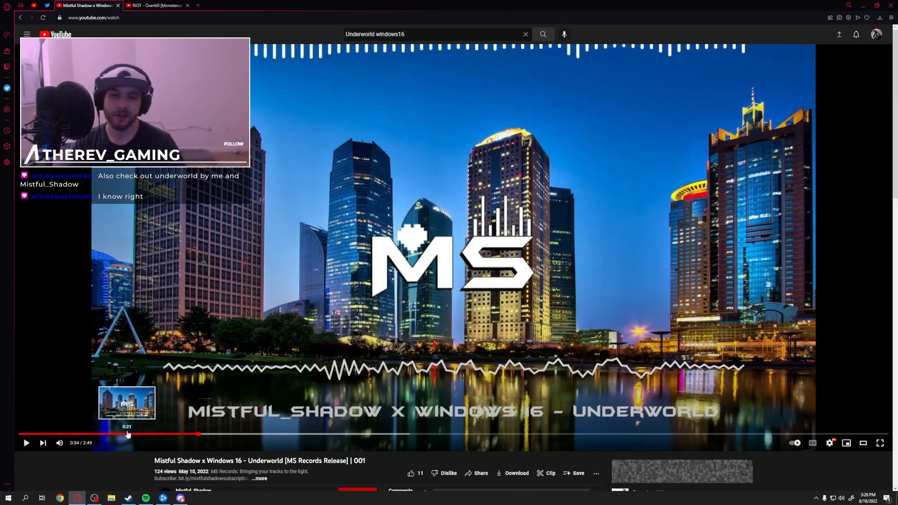
pyautogui.moveTo(117, 434)
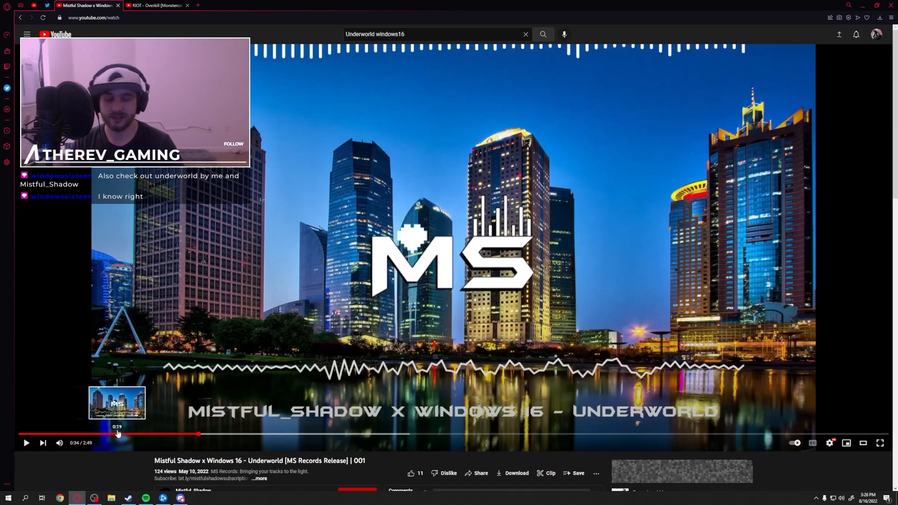
pyautogui.moveTo(77, 434)
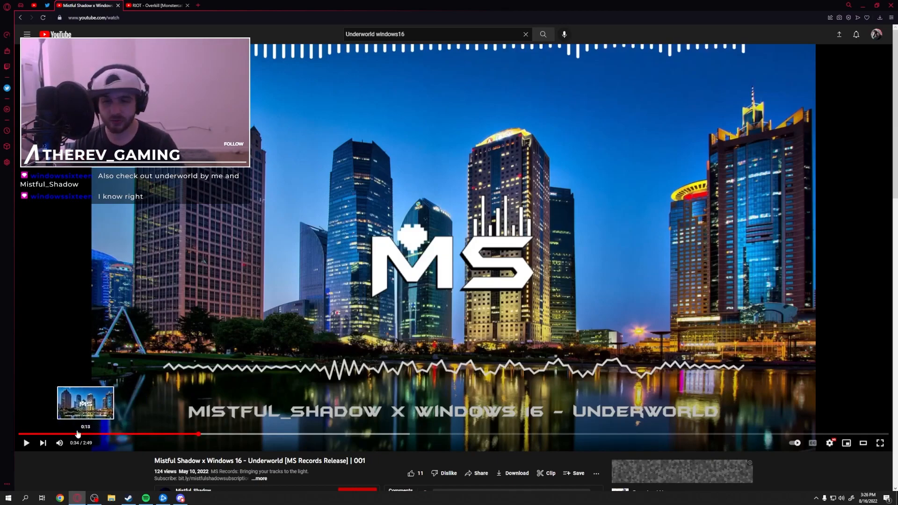
pyautogui.moveTo(148, 423)
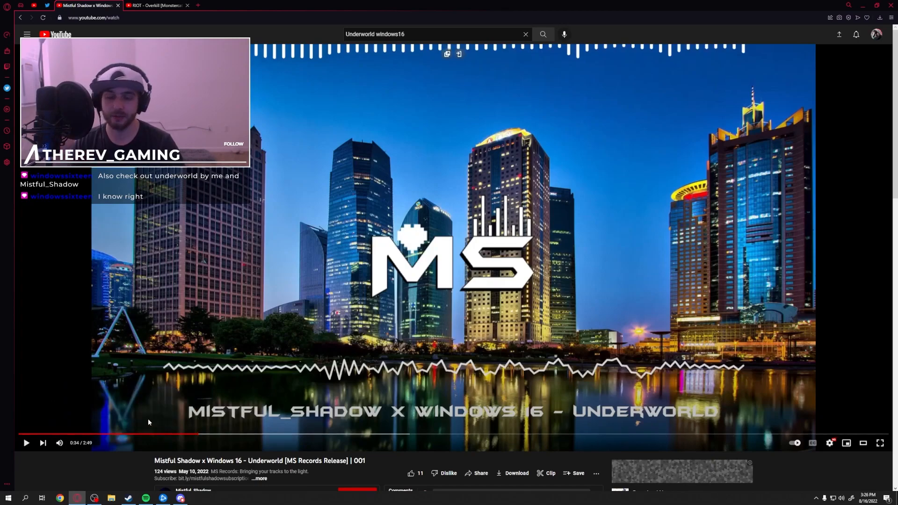
pyautogui.moveTo(76, 438)
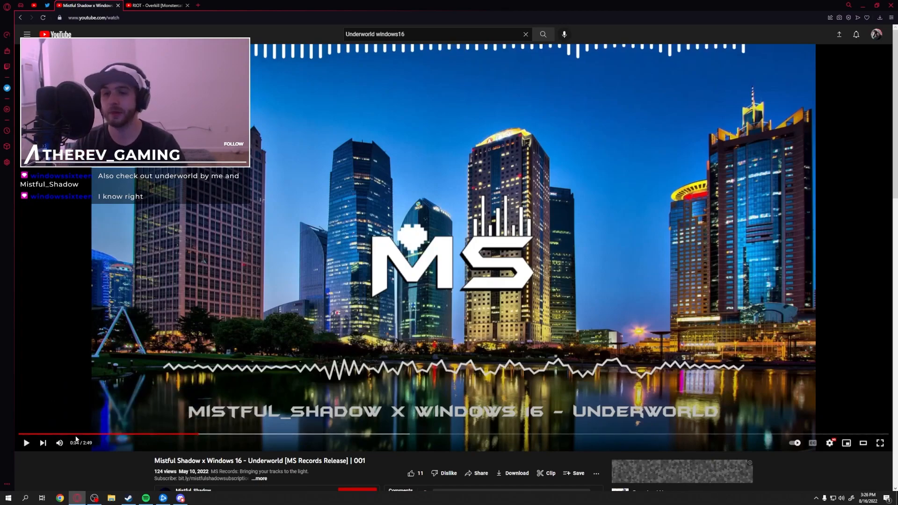
pyautogui.moveTo(94, 434)
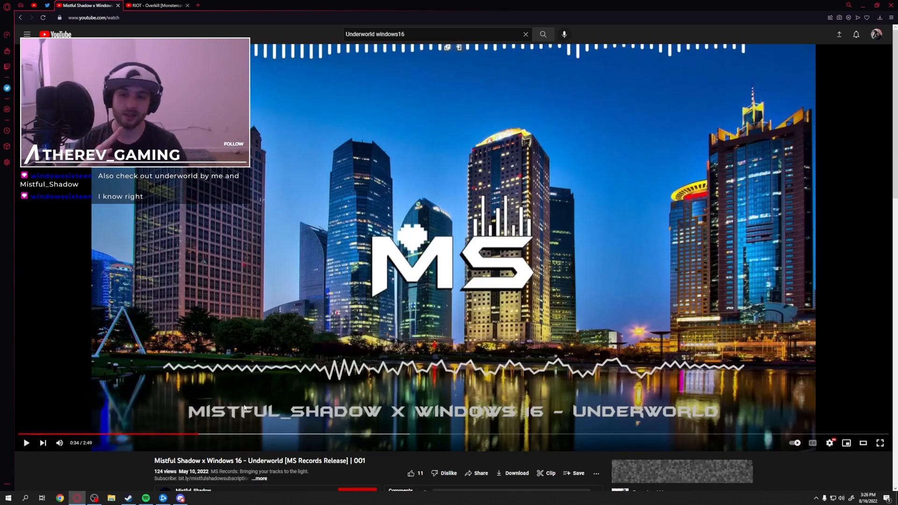
# Resume Mistful Shadow x Windows 16's 'Underworld', now playing at 0:35 of 2:49.
pyautogui.click(26, 443)
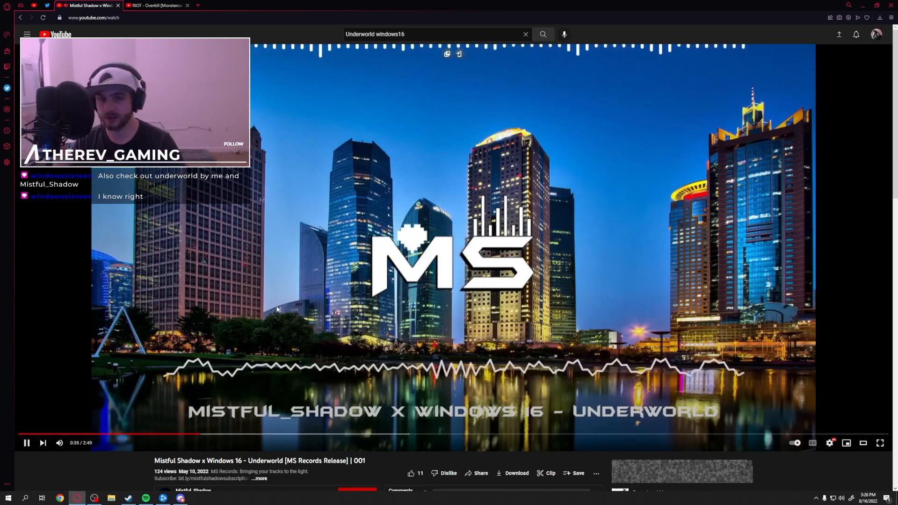
pyautogui.moveTo(319, 336)
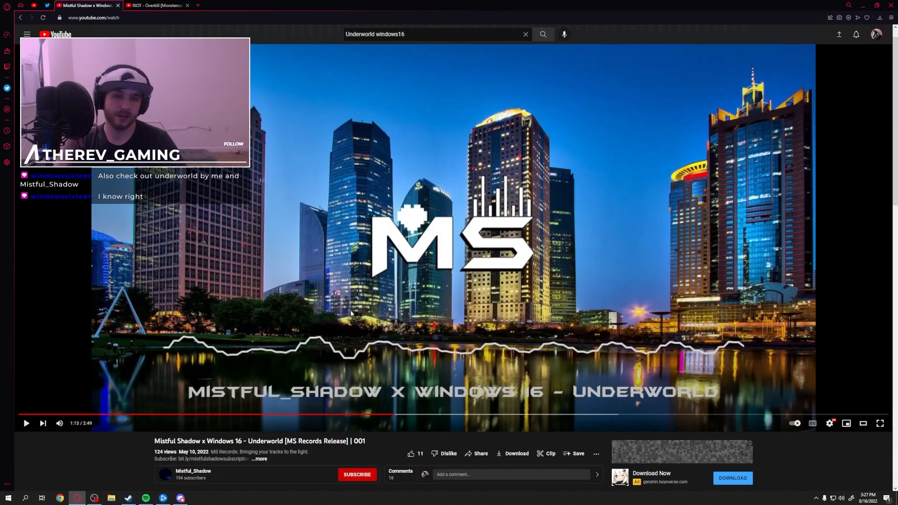
pyautogui.moveTo(296, 422)
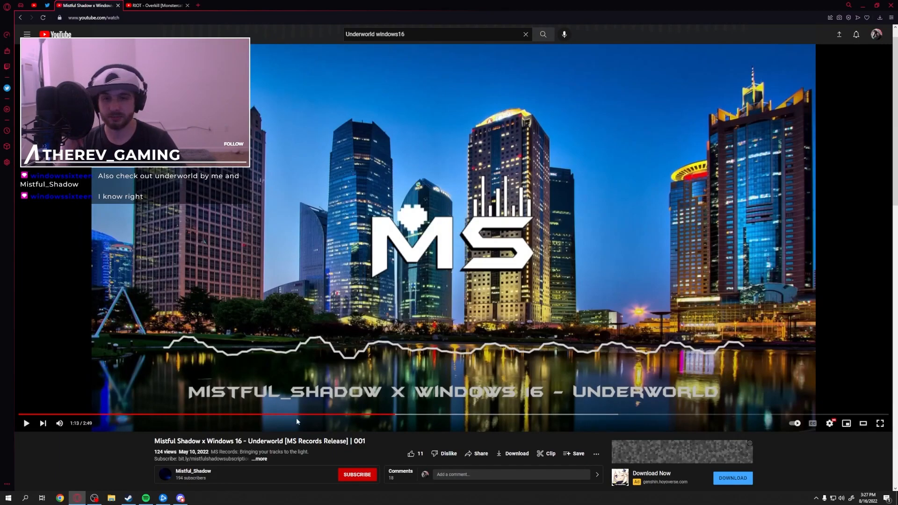
pyautogui.moveTo(446, 397)
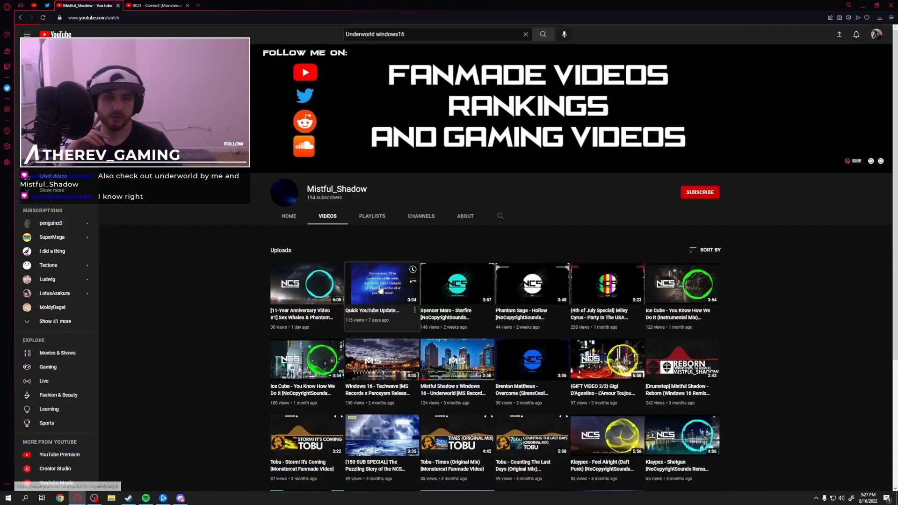
# Open Mistful_Shadow's 'Quick YouTube Update' video and start a comment reading 'FUCK'.
pyautogui.click(382, 285)
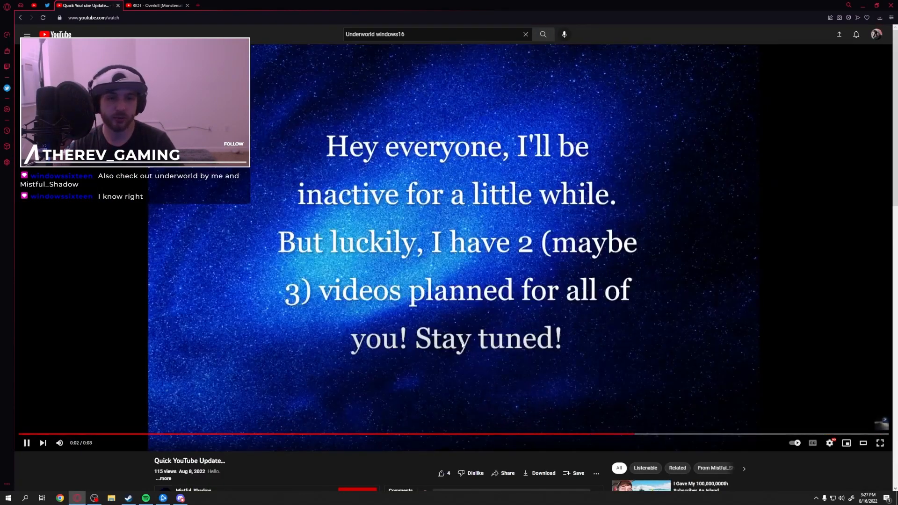
pyautogui.scroll(-3)
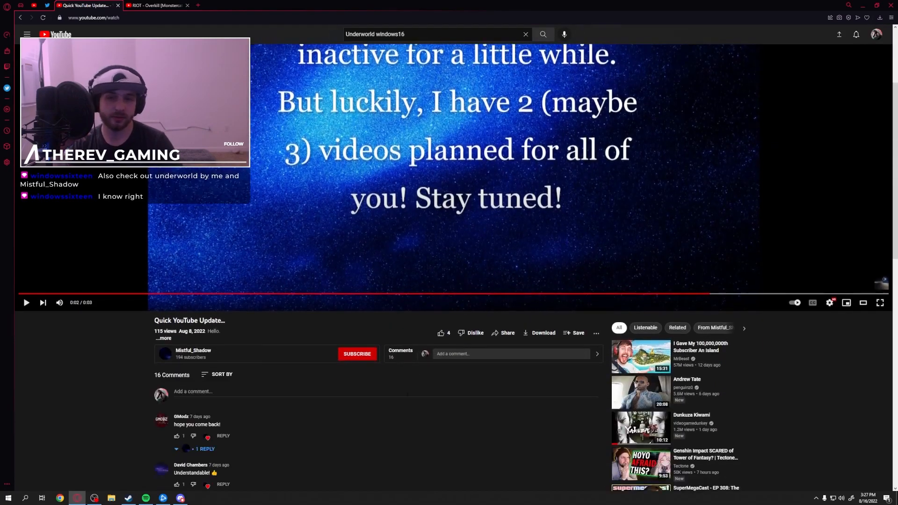
pyautogui.write('FUCK')
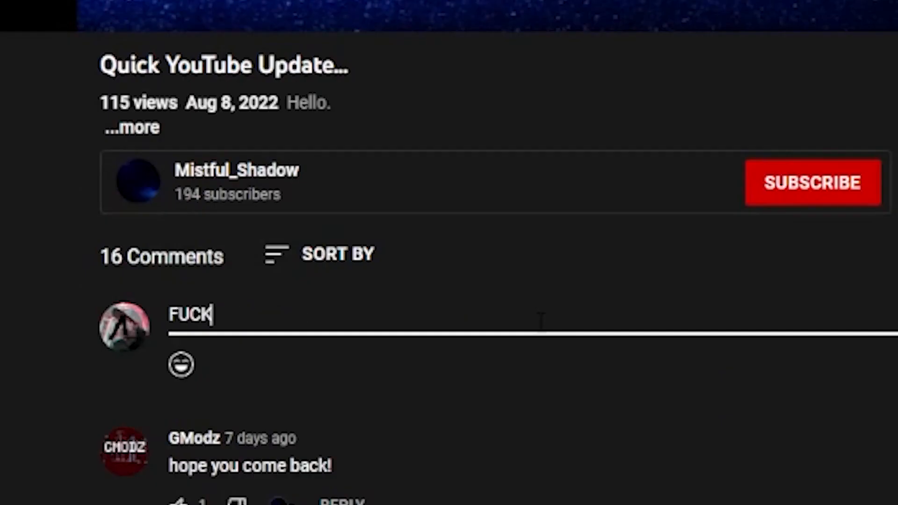